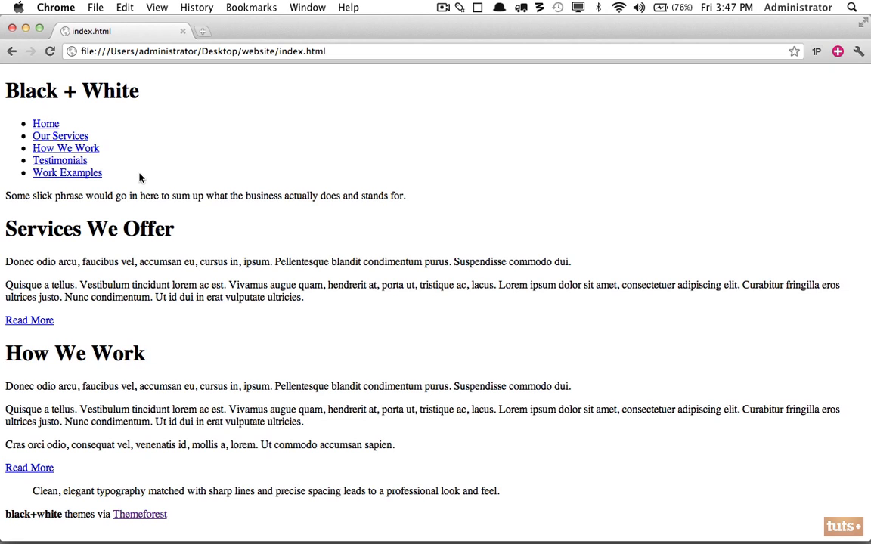
{"action": "mouse_move", "coordinate": [27, 31]}
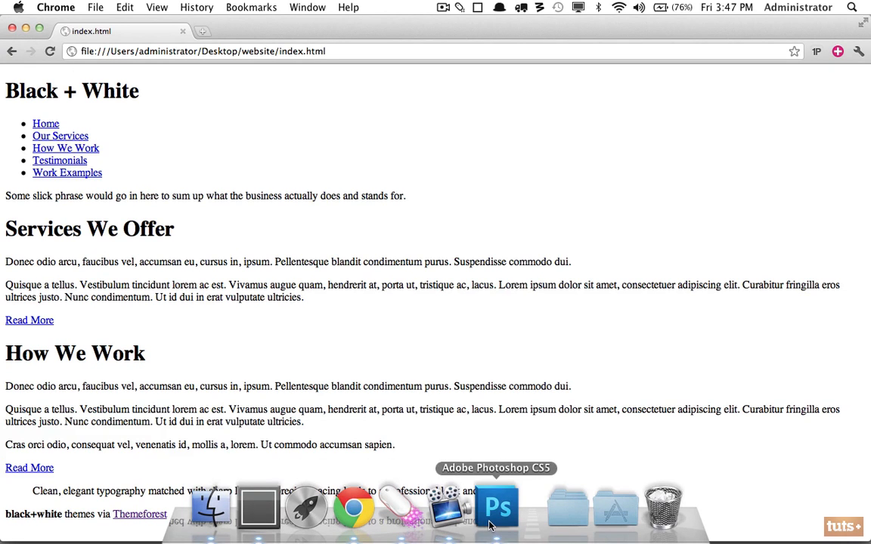
Switch from Chrome to the design mockup open in Photoshop.
{"action": "left_click", "coordinate": [496, 507]}
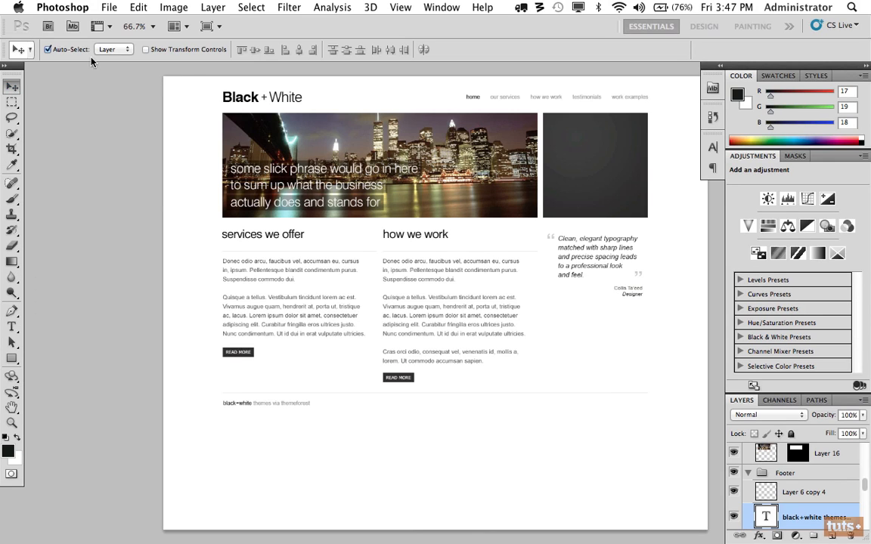
Make Layer 16, the banner photo layer, the active layer in the Layers panel.
{"action": "left_click", "coordinate": [115, 49]}
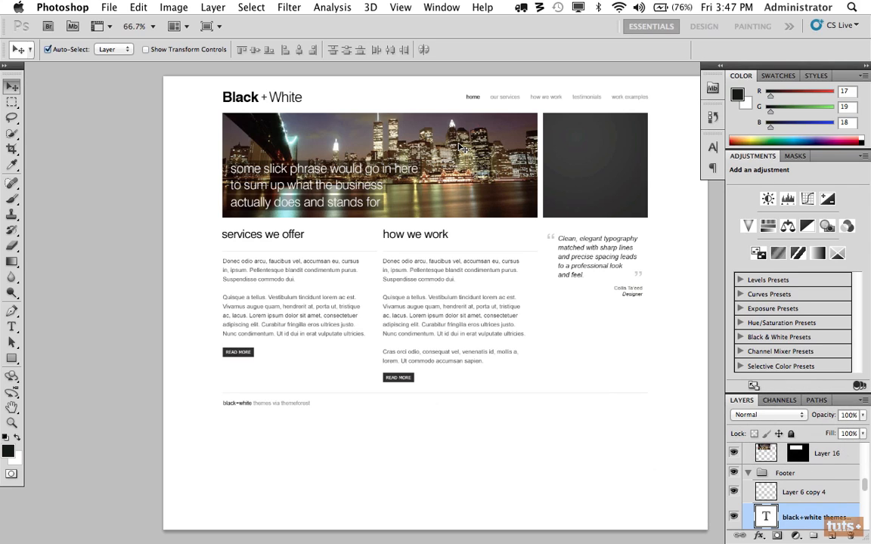
{"action": "left_click", "coordinate": [826, 453]}
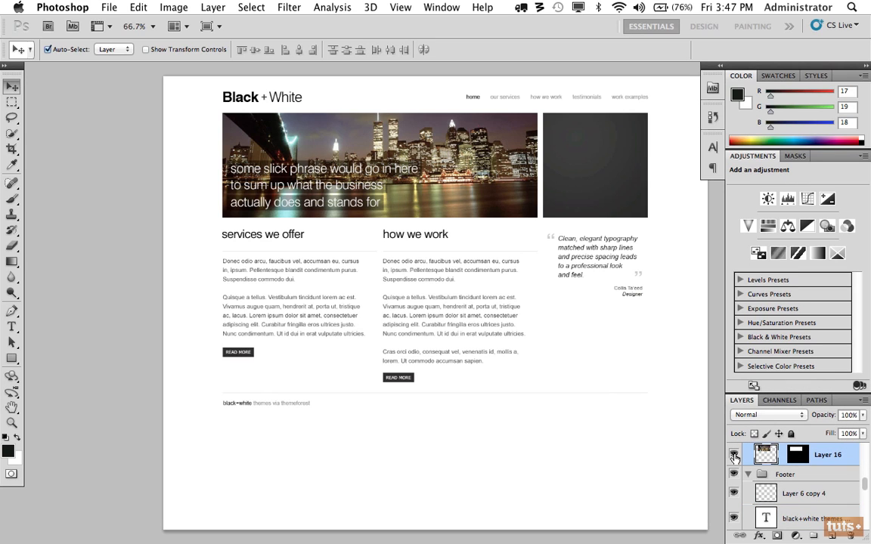
{"action": "left_click", "coordinate": [732, 453]}
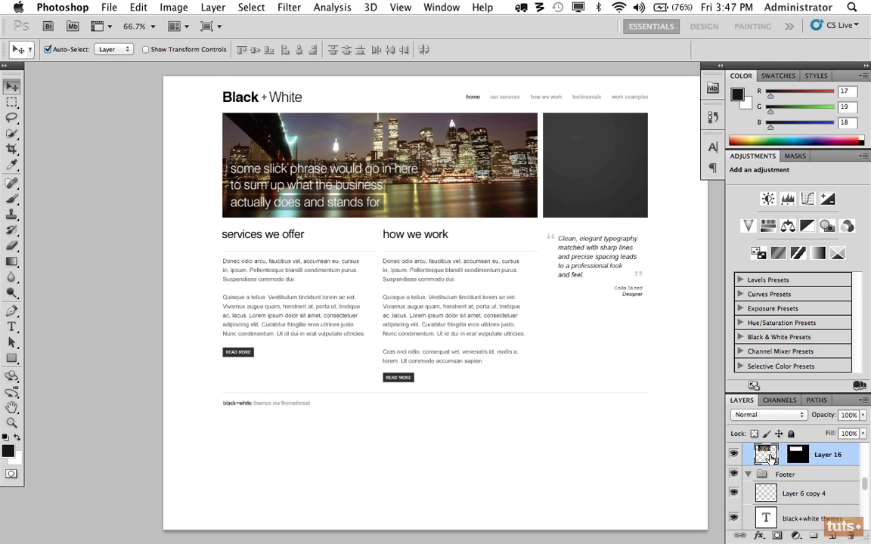
{"action": "mouse_move", "coordinate": [765, 453]}
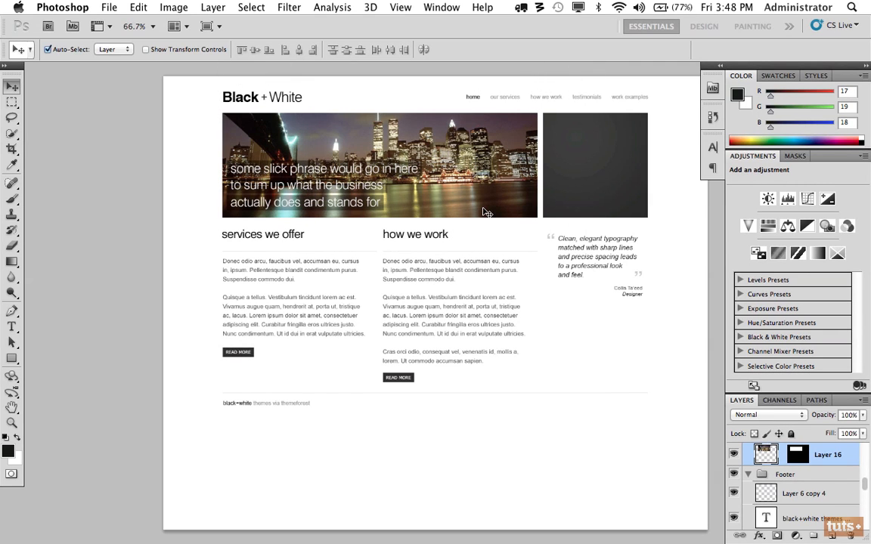
{"action": "mouse_move", "coordinate": [384, 168]}
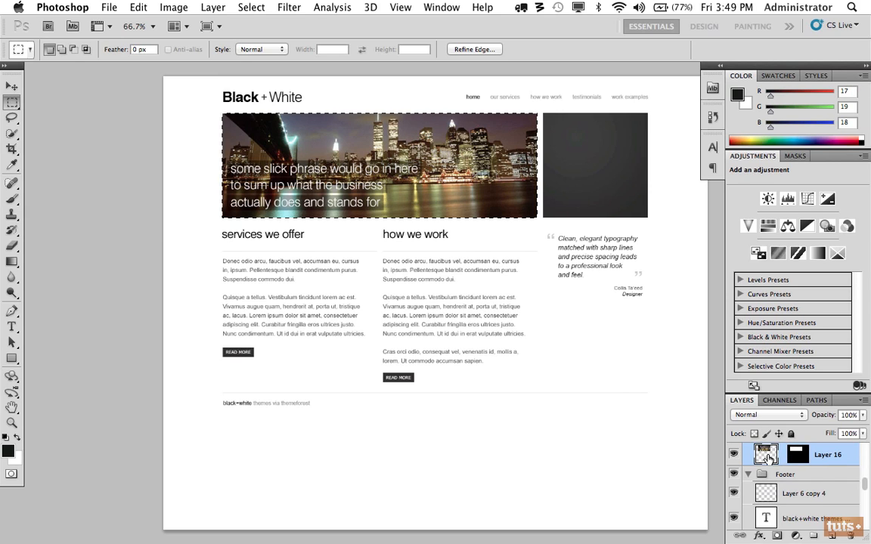
{"action": "mouse_move", "coordinate": [765, 453]}
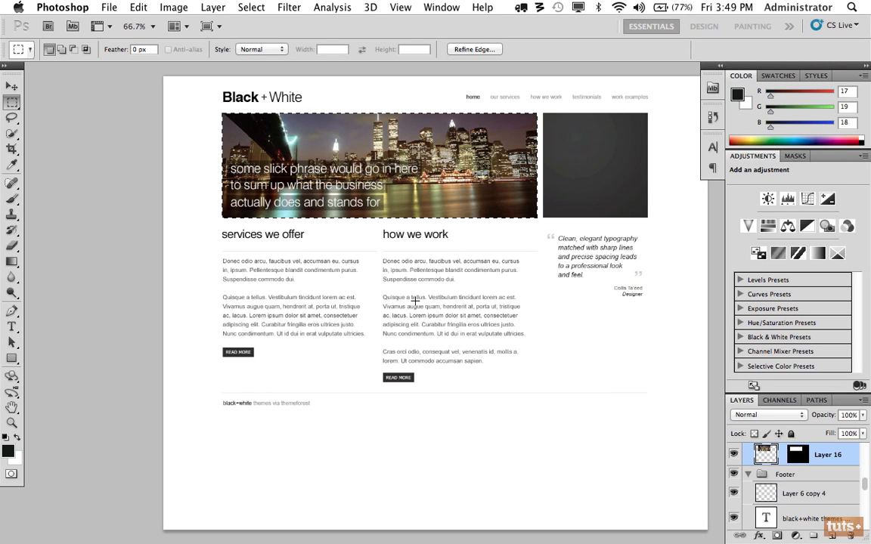
Create a new clipboard-sized document and paste the skyline photo into it as Layer 1.
{"action": "left_click", "coordinate": [109, 6]}
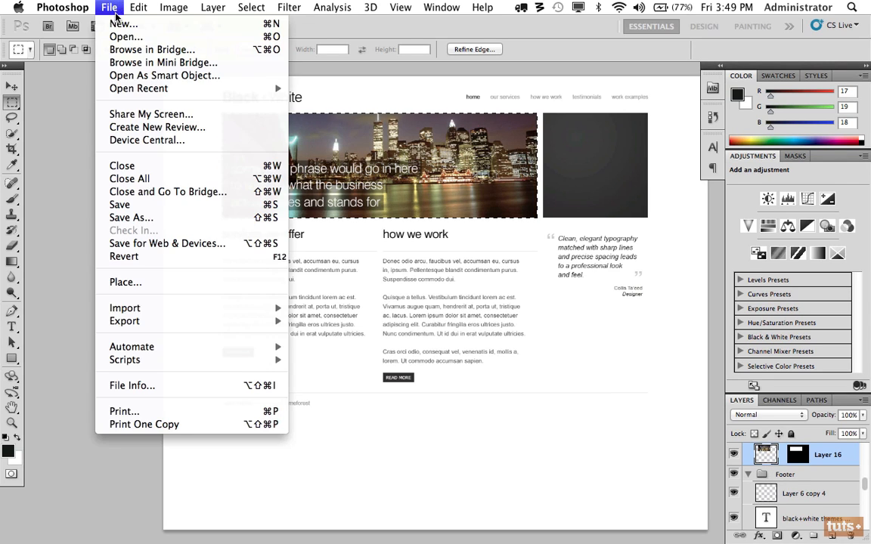
{"action": "left_click", "coordinate": [124, 24]}
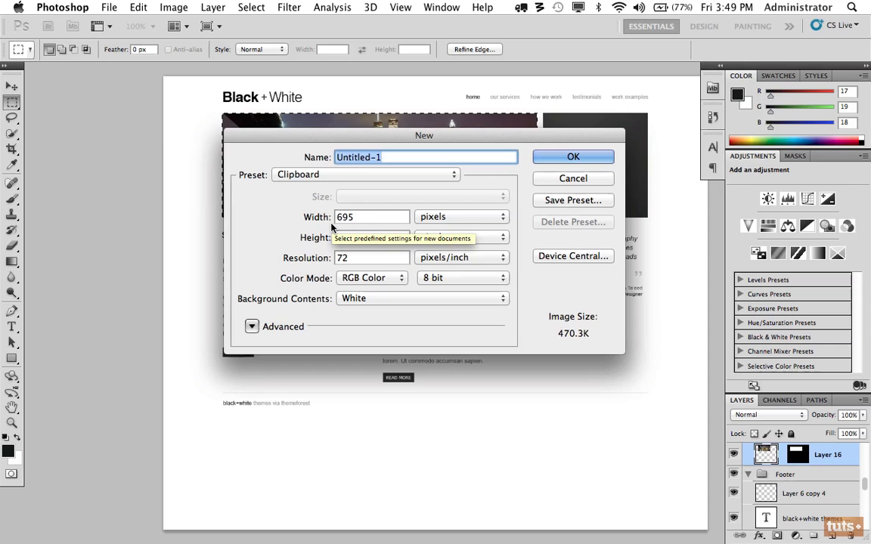
{"action": "left_click", "coordinate": [573, 156]}
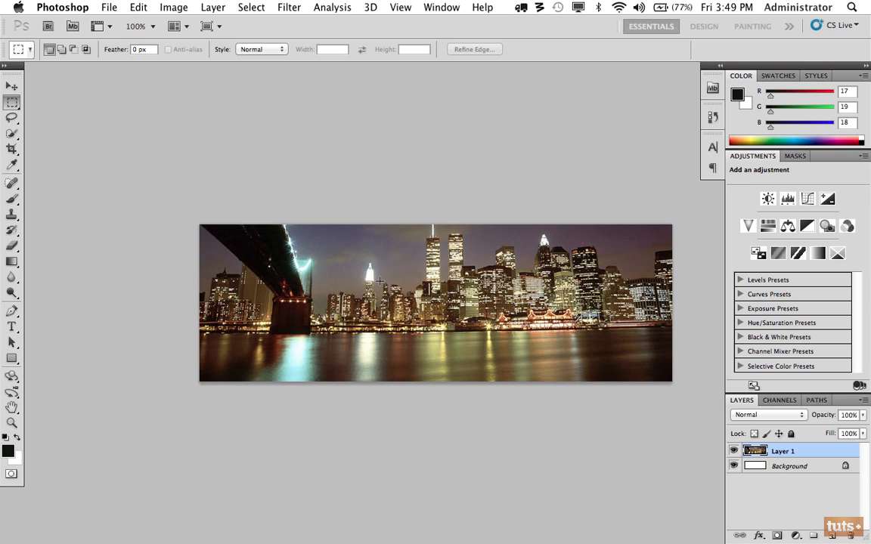
{"action": "mouse_move", "coordinate": [422, 338]}
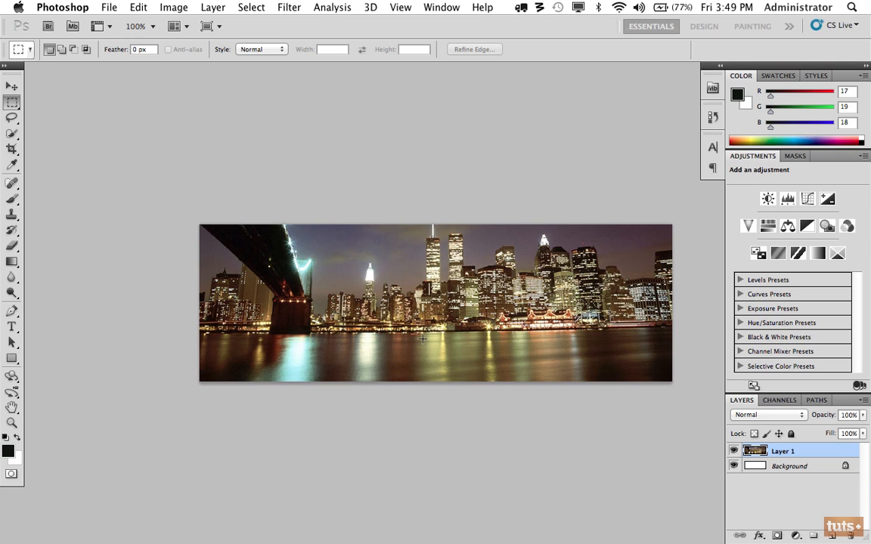
{"action": "left_click", "coordinate": [109, 6]}
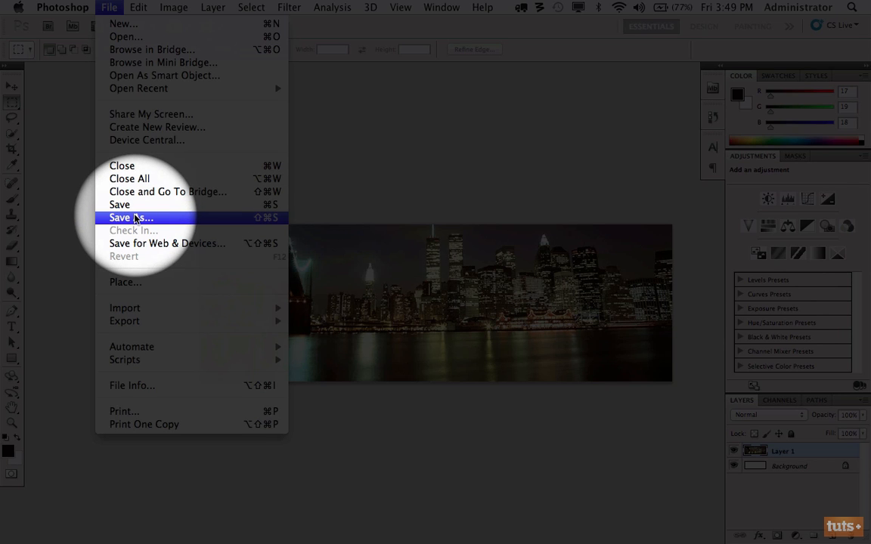
{"action": "mouse_move", "coordinate": [179, 243]}
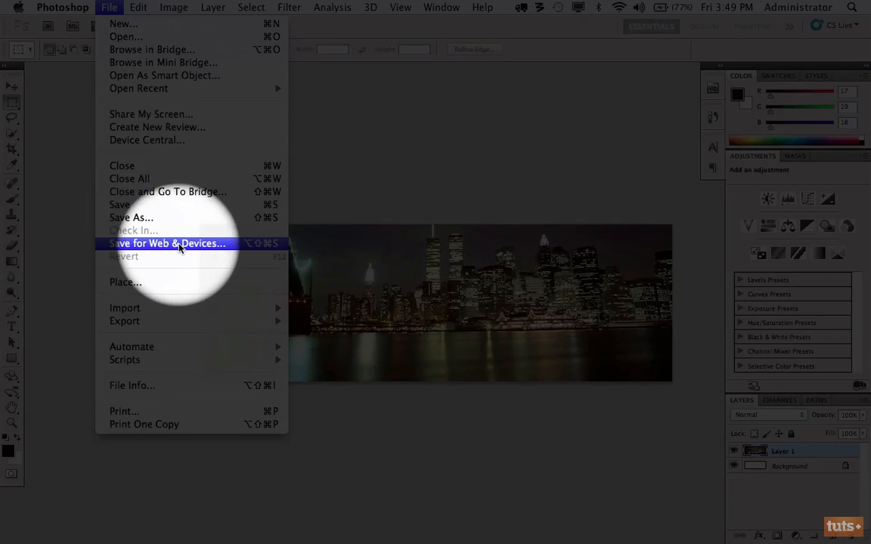
In Save for Web & Devices, set the skyline image to JPEG High at quality 60.
{"action": "left_click", "coordinate": [167, 242]}
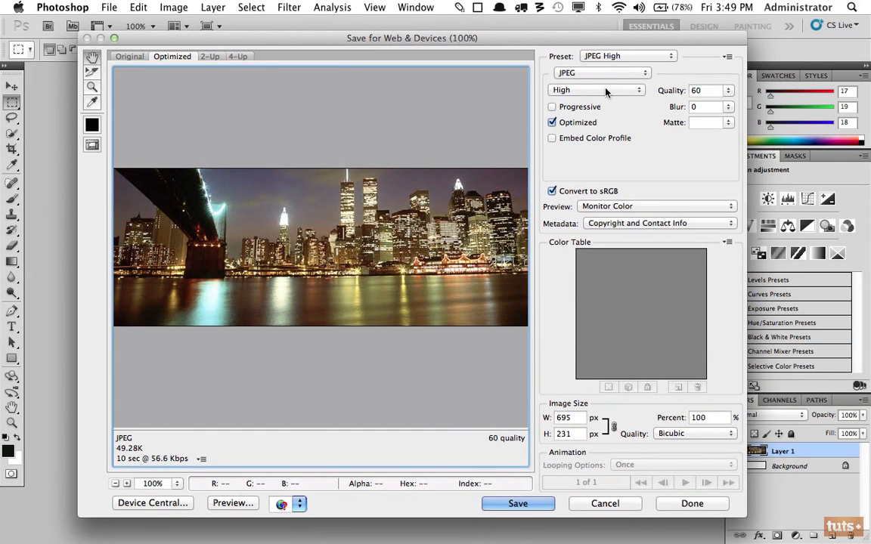
{"action": "left_click", "coordinate": [602, 72]}
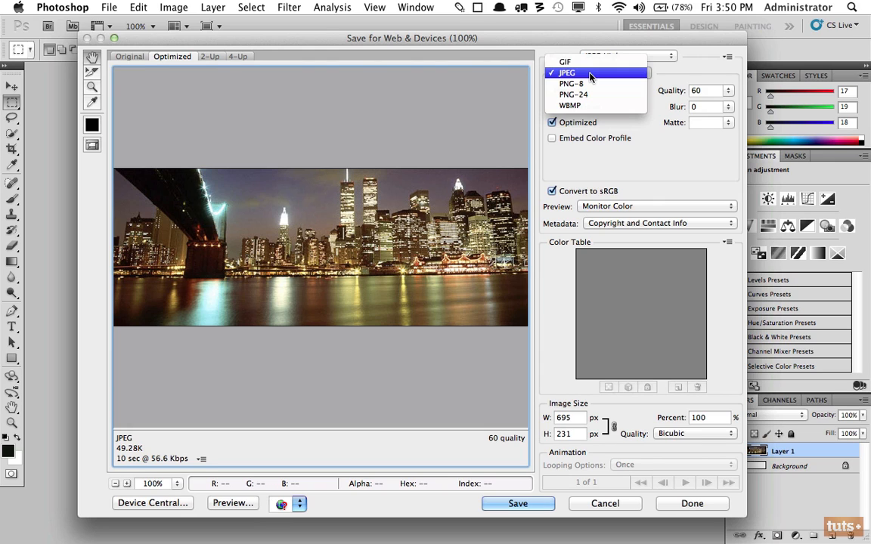
{"action": "mouse_move", "coordinate": [592, 94]}
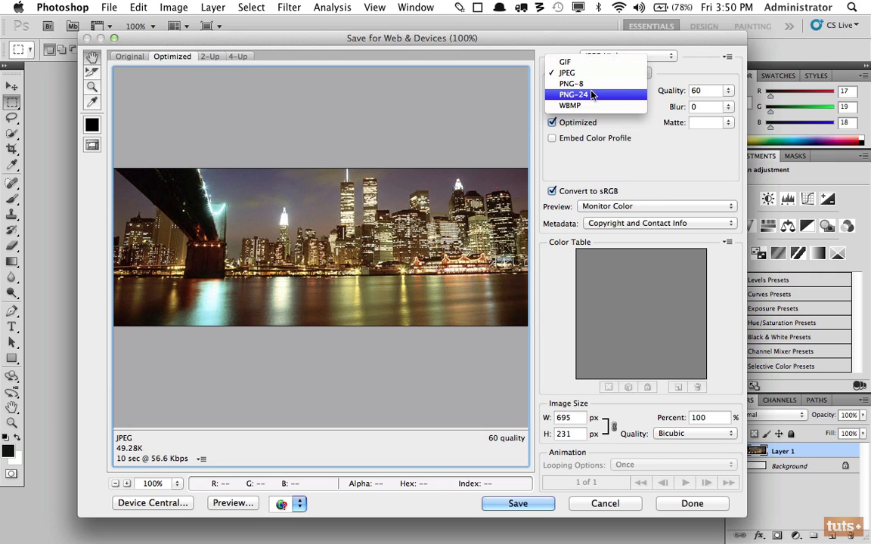
{"action": "mouse_move", "coordinate": [576, 96]}
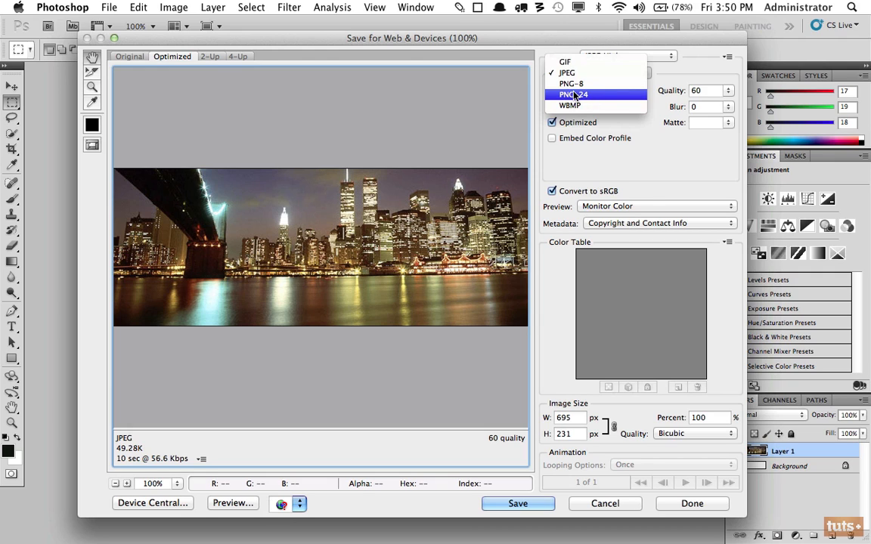
{"action": "mouse_move", "coordinate": [595, 94]}
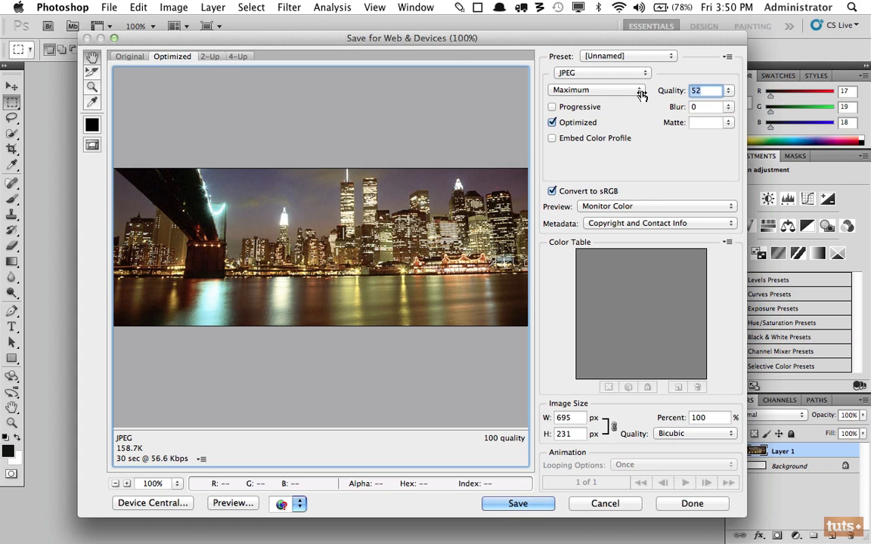
{"action": "left_click", "coordinate": [596, 89]}
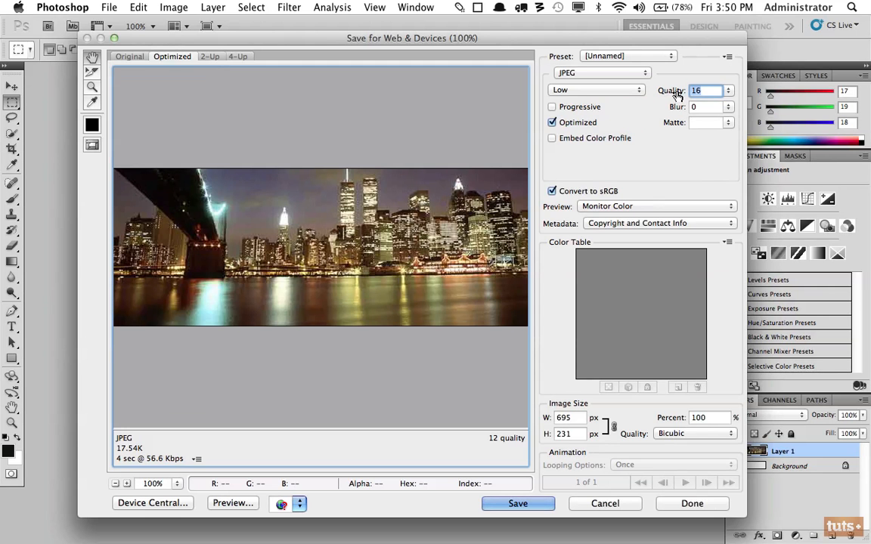
{"action": "type", "text": "58"}
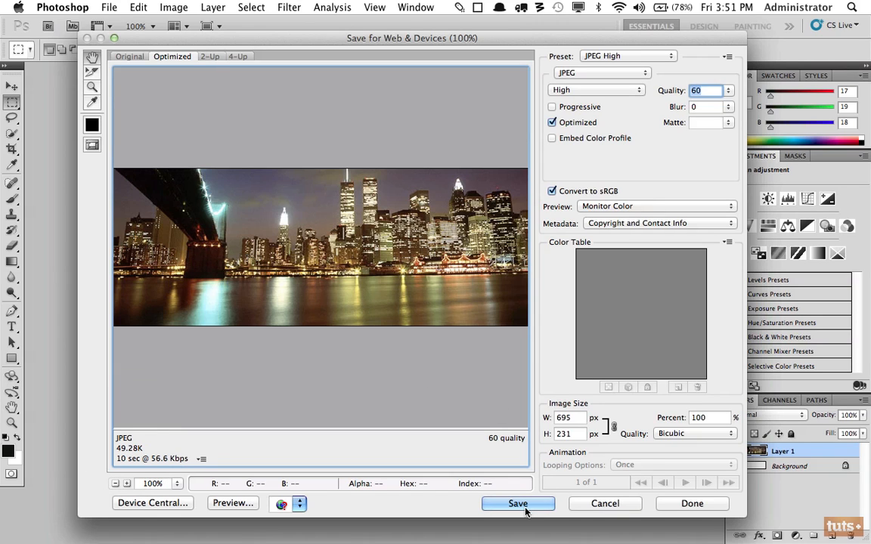
Save the optimized image as city.jpg into the website's img folder, then move to the code editor.
{"action": "left_click", "coordinate": [517, 503]}
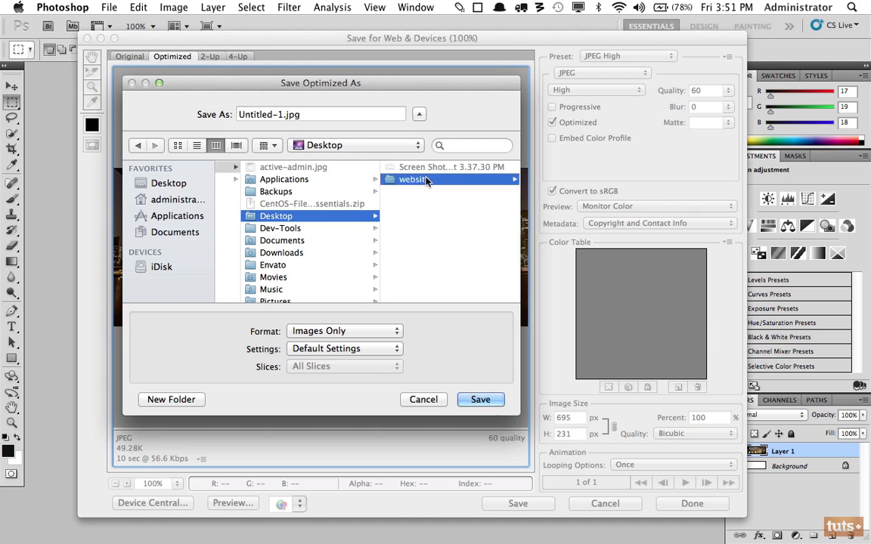
{"action": "double_click", "coordinate": [415, 178]}
{"action": "type", "text": "city"}
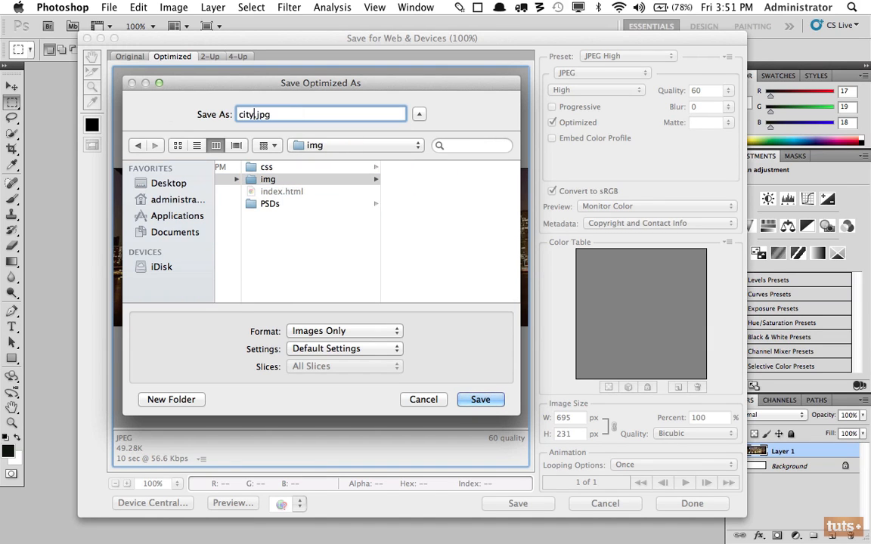
{"action": "left_click", "coordinate": [480, 400]}
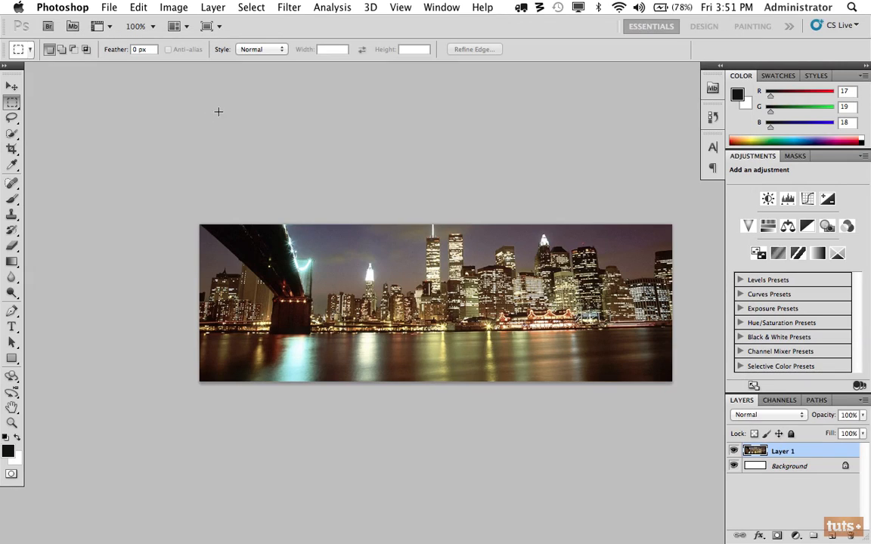
{"action": "left_click", "coordinate": [401, 6]}
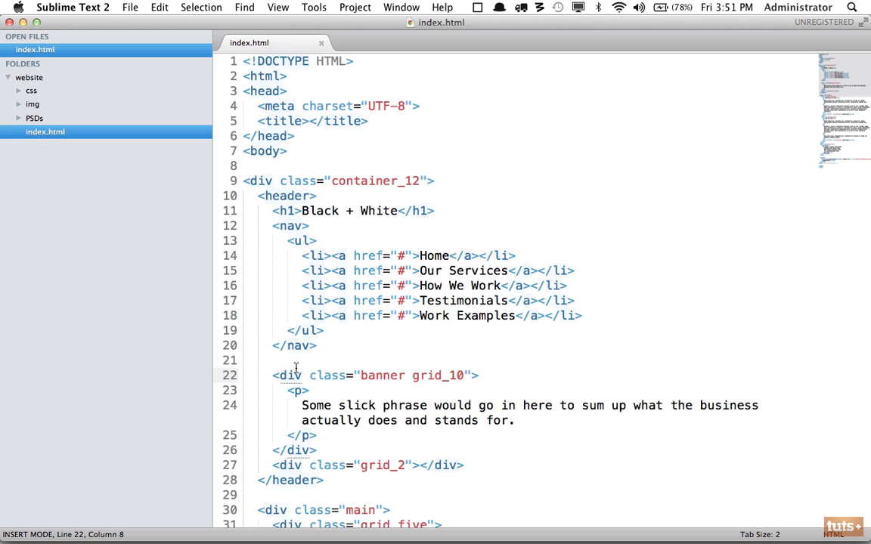
{"action": "mouse_move", "coordinate": [290, 359]}
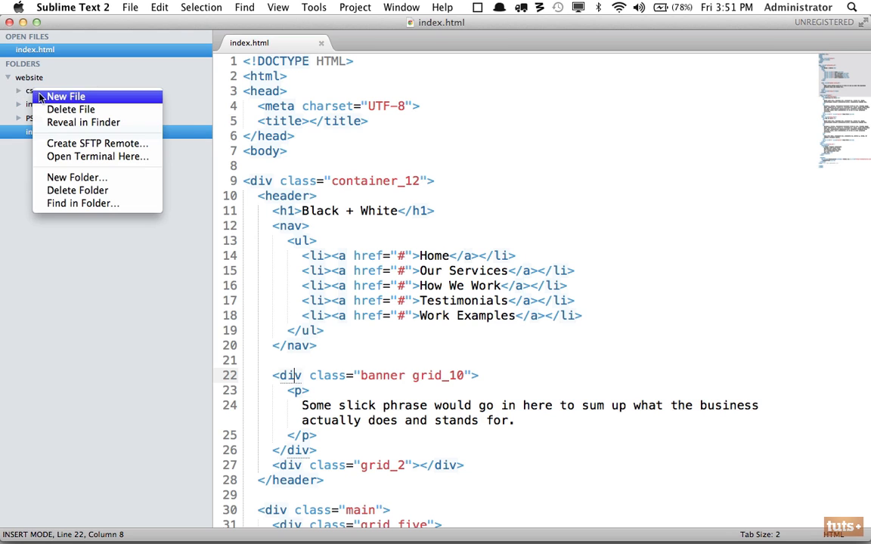
Start a new untitled stylesheet file alongside index.html for the .banner rule.
{"action": "left_click", "coordinate": [66, 97]}
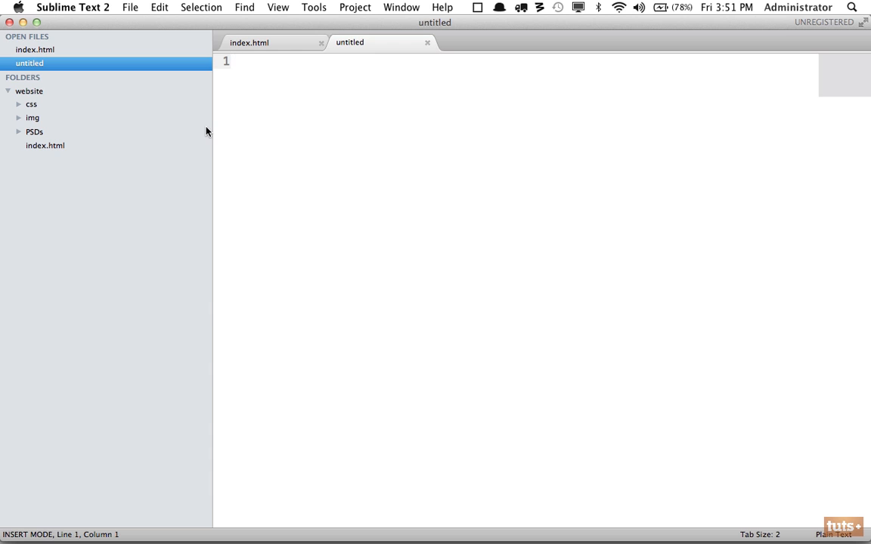
{"action": "left_click", "coordinate": [250, 42]}
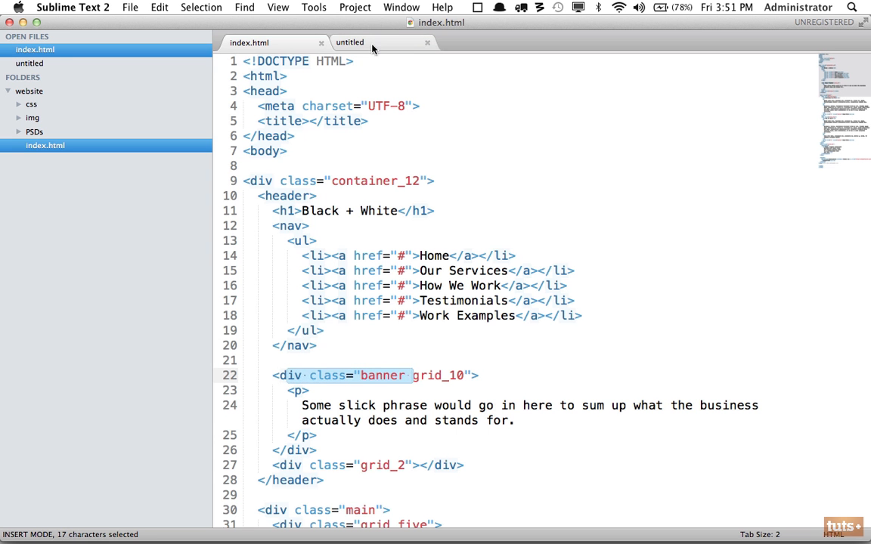
{"action": "left_click", "coordinate": [350, 42]}
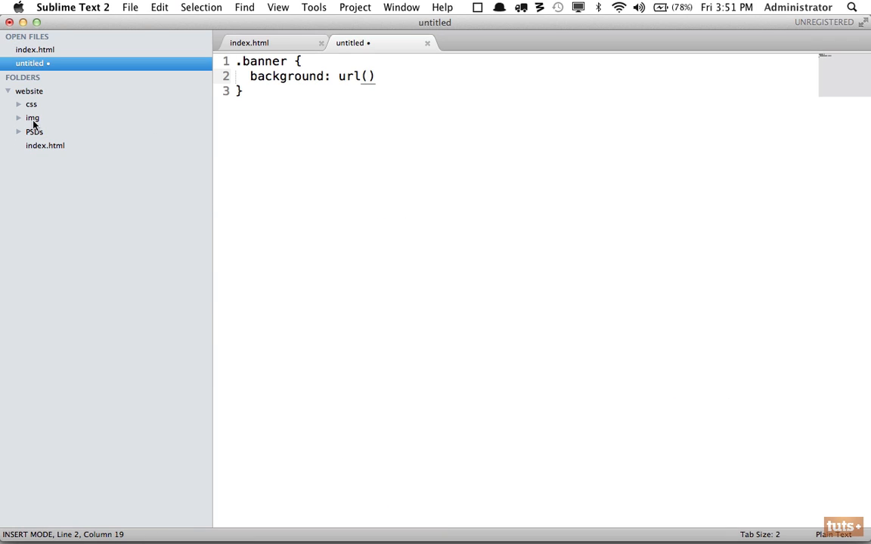
{"action": "left_click", "coordinate": [33, 118]}
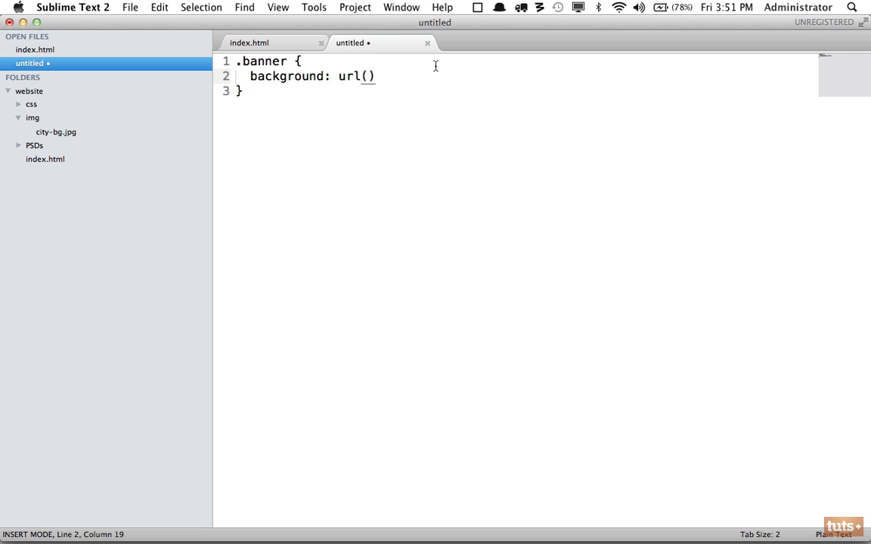
Write the .banner background as url(../img/city-bg.jpg).
{"action": "type", "text": "img/ci"}
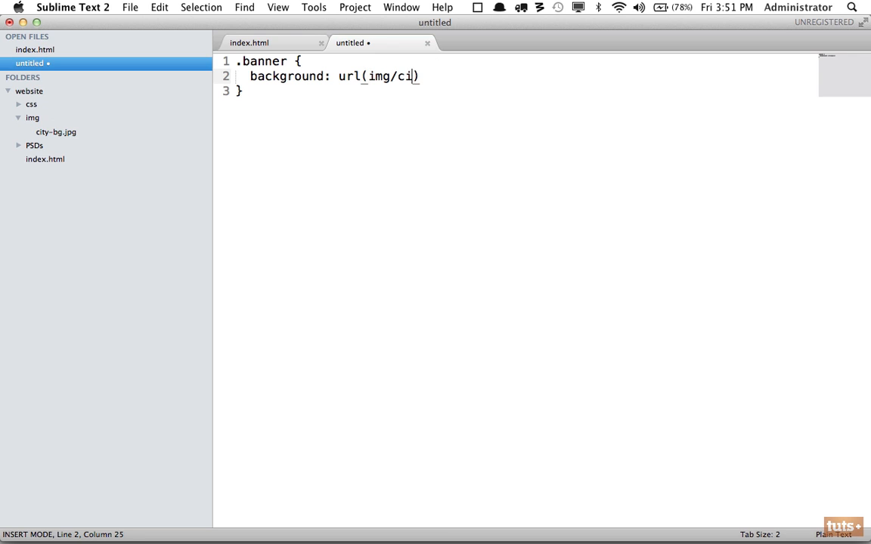
{"action": "type", "text": "ty-bg.j"}
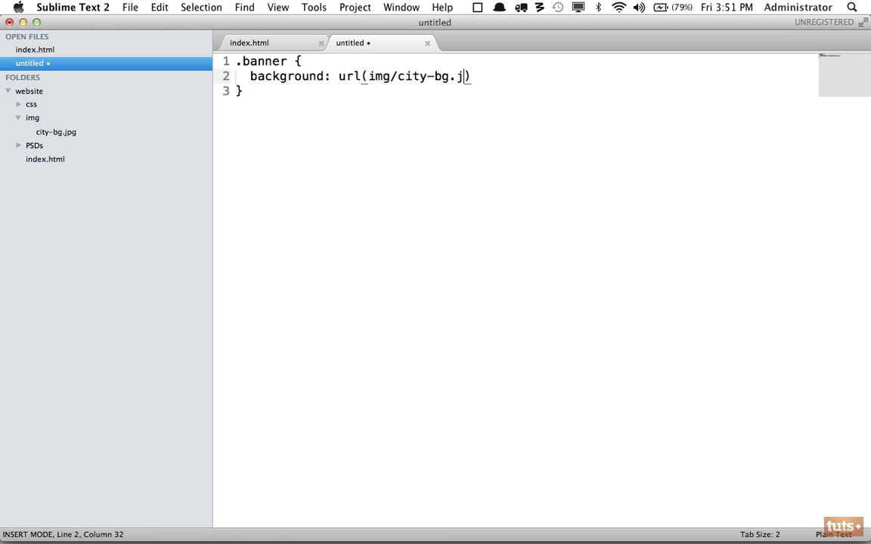
{"action": "type", "text": "pg"}
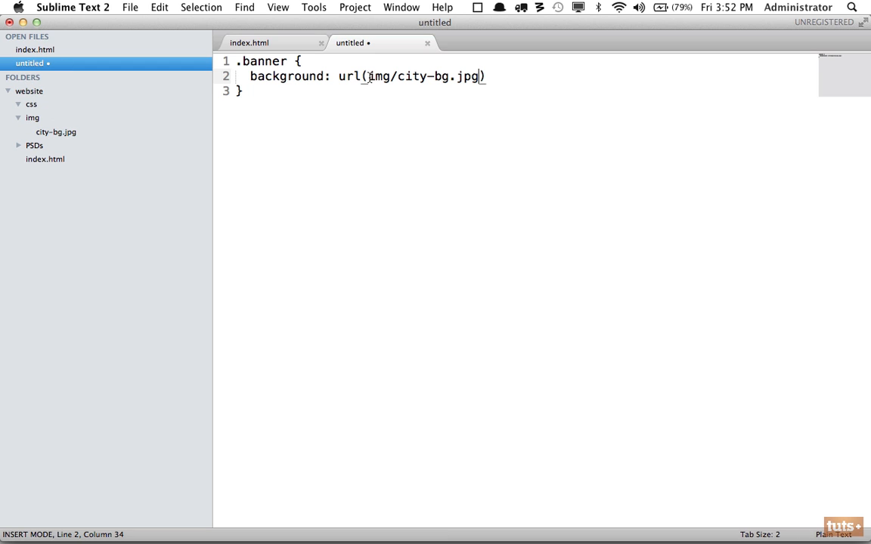
{"action": "type", "text": "../"}
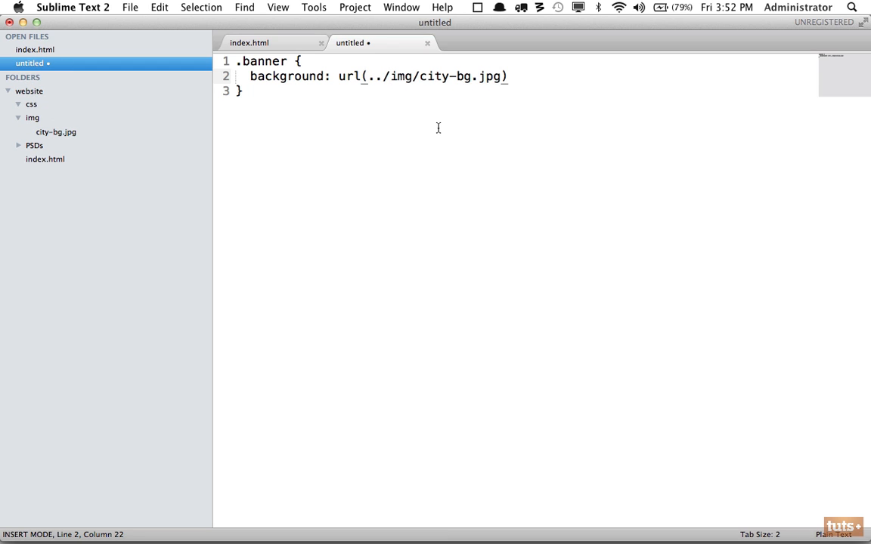
Save the file as style.css in the website's css folder and add repeat; to the rule.
{"action": "key", "text": "cmd+s"}
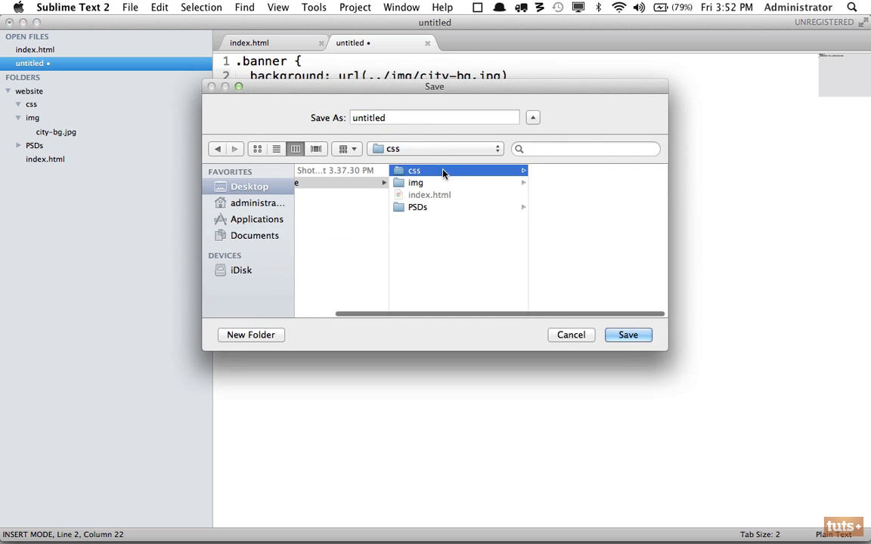
{"action": "type", "text": "style.css"}
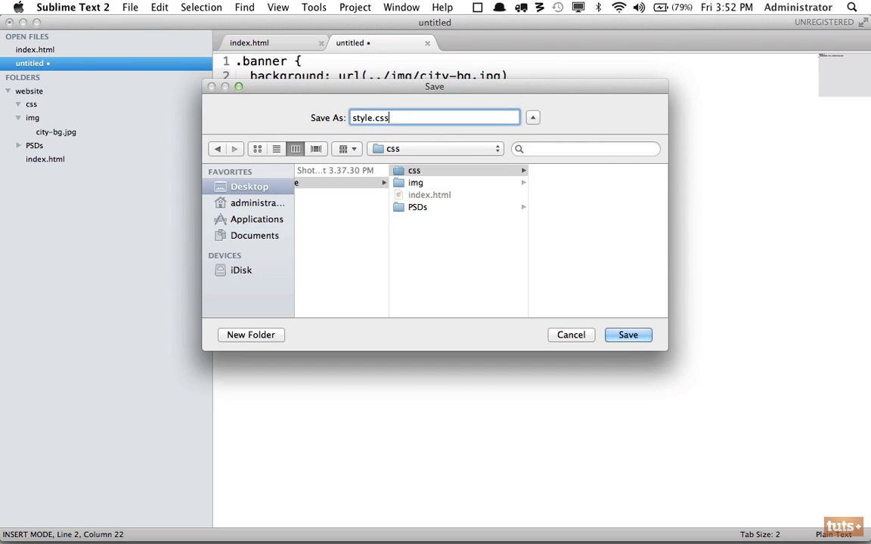
{"action": "left_click", "coordinate": [628, 336]}
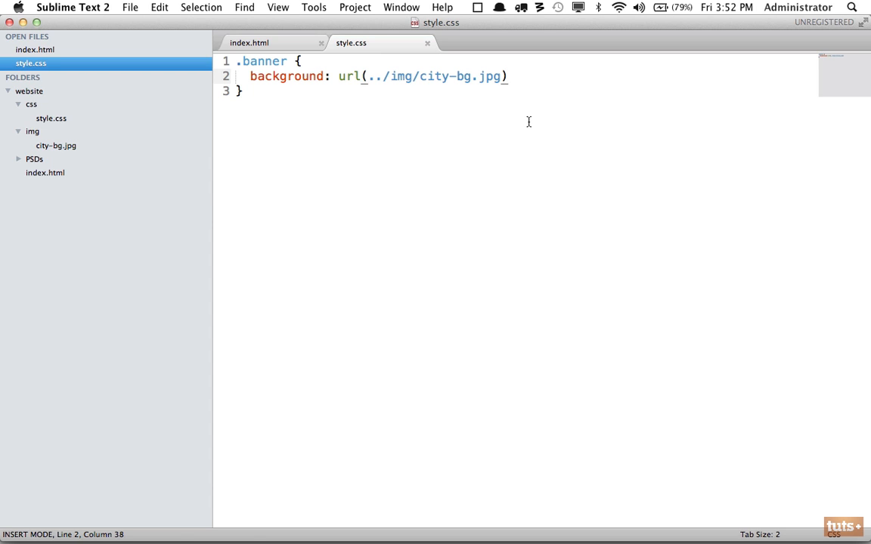
{"action": "type", "text": "repeat;"}
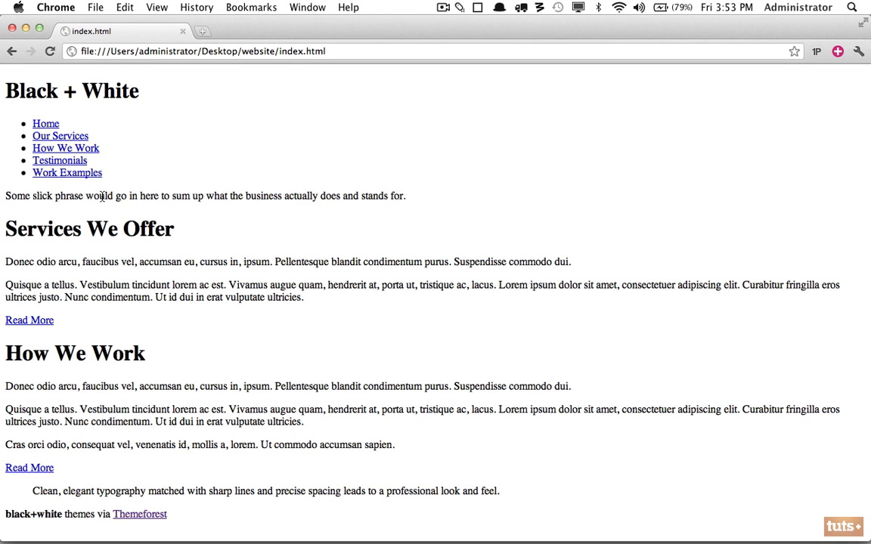
Inspect the slogan paragraph and confirm it sits inside div.banner grid_10.
{"action": "right_click", "coordinate": [96, 197]}
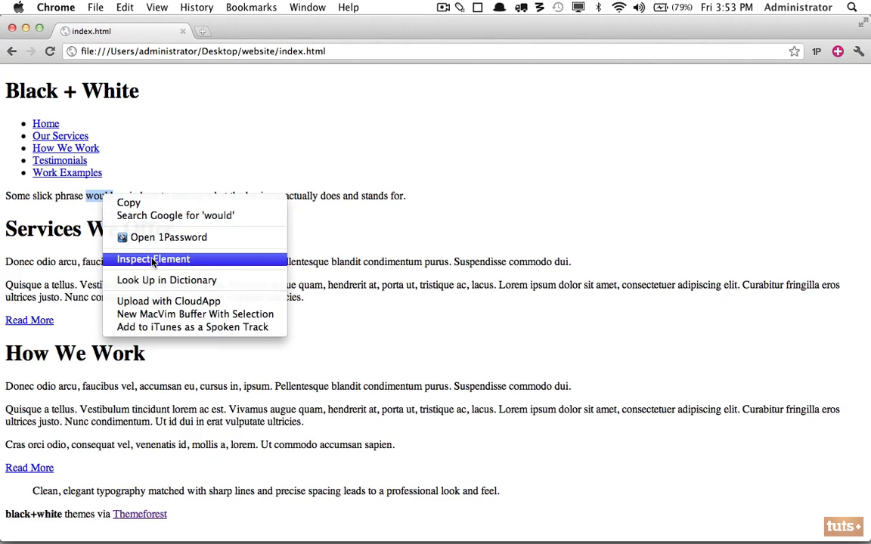
{"action": "left_click", "coordinate": [153, 258]}
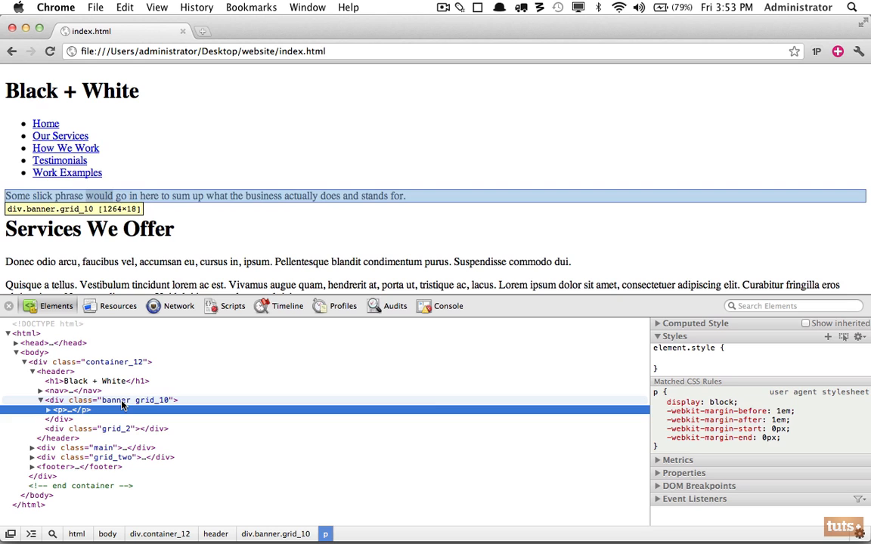
{"action": "left_click", "coordinate": [110, 400]}
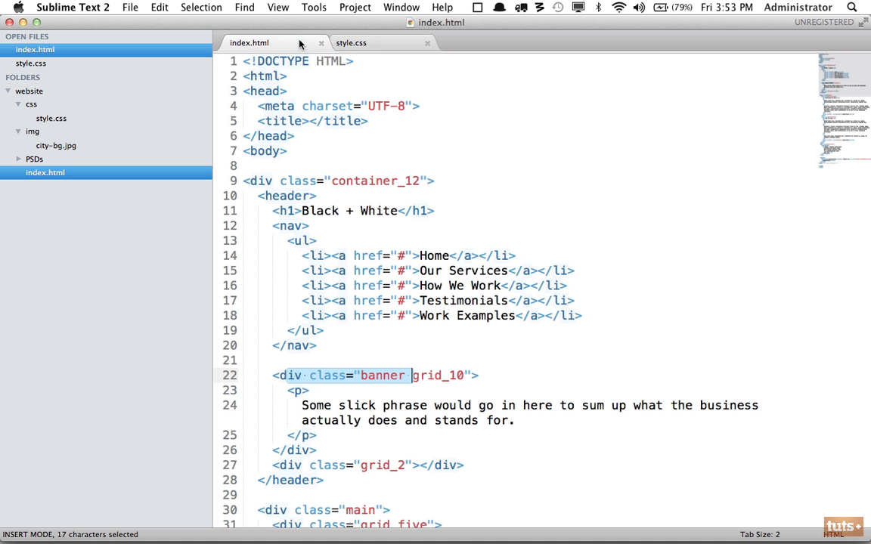
Title index.html 'Black + White' and link css/style.css in its head.
{"action": "left_click", "coordinate": [310, 121]}
{"action": "type", "text": "My Wbe"}
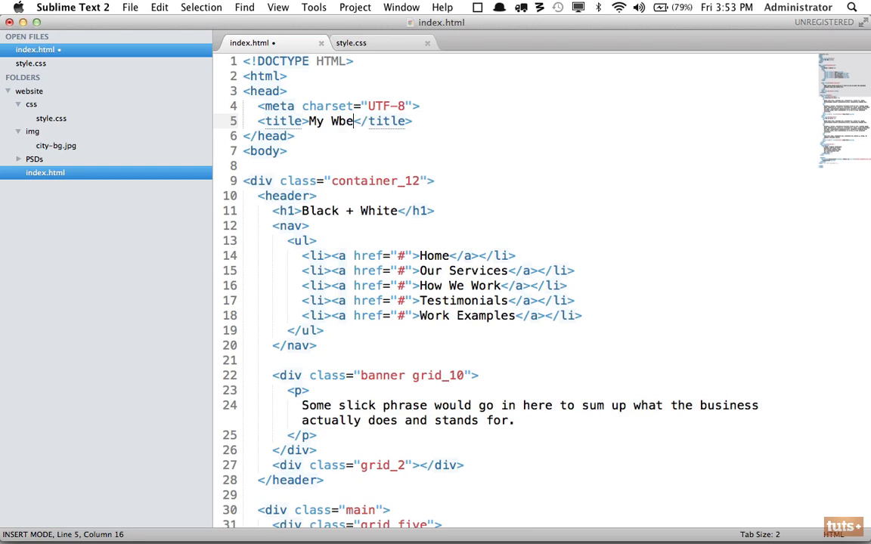
{"action": "type", "text": "site"}
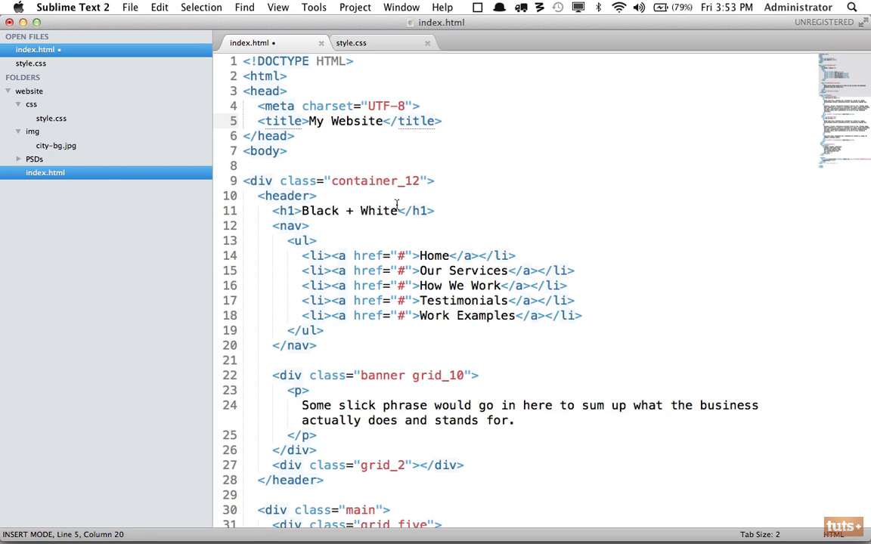
{"action": "type", "text": "Black + White"}
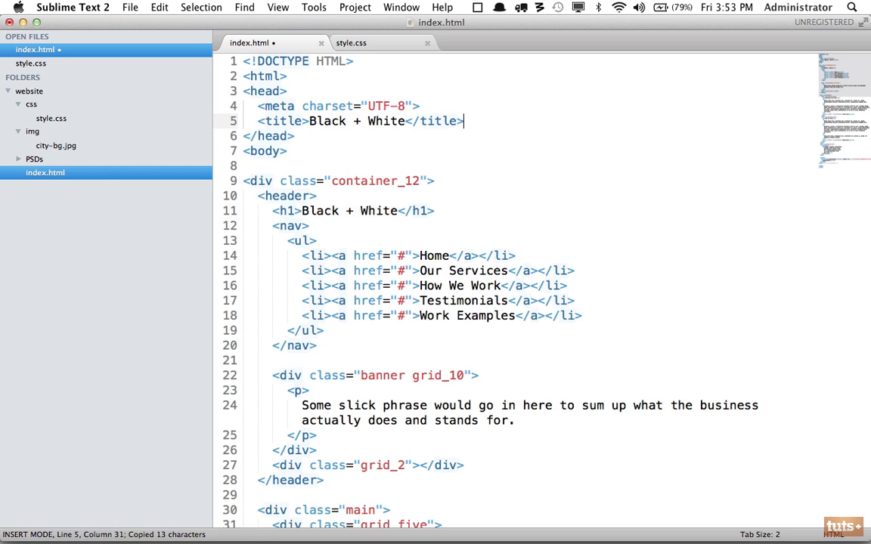
{"action": "type", "text": "<link rel=\"stylesheet\" href=\"\">"}
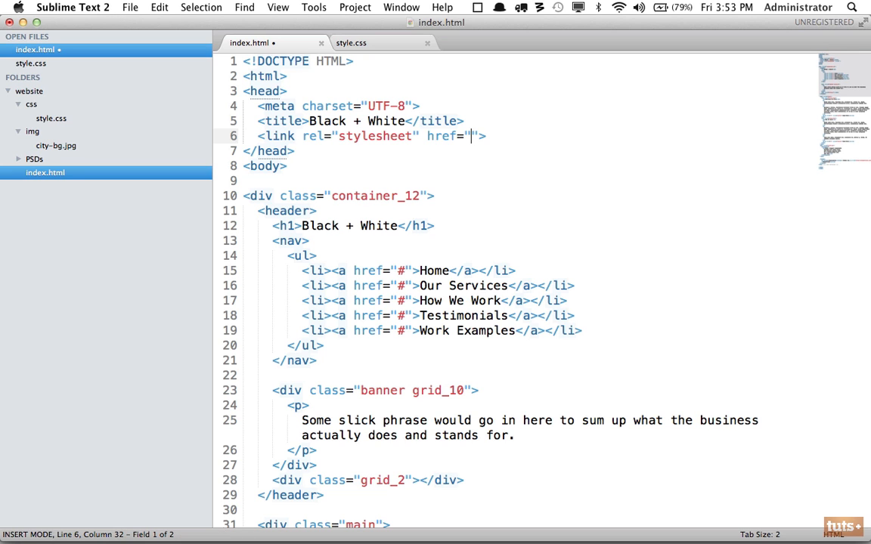
{"action": "type", "text": "css/style.css"}
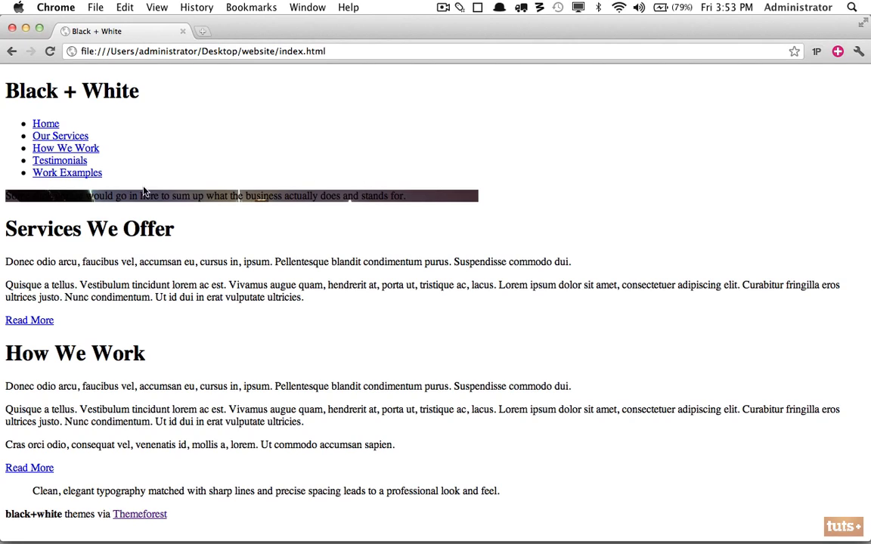
{"action": "mouse_move", "coordinate": [88, 185]}
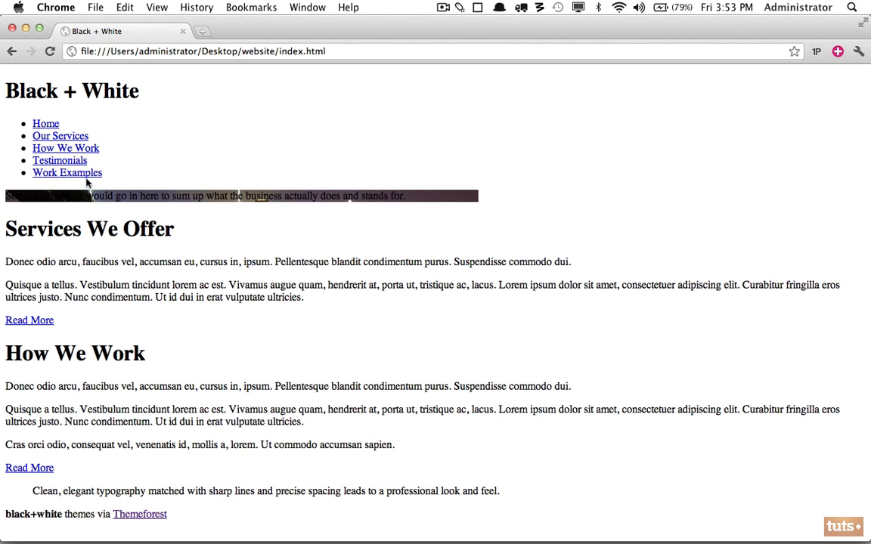
{"action": "mouse_move", "coordinate": [324, 218]}
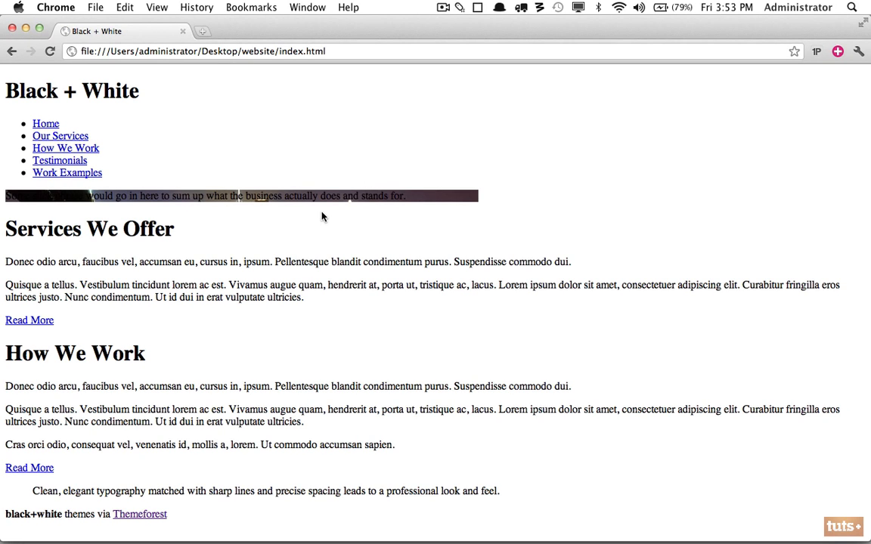
{"action": "mouse_move", "coordinate": [406, 195]}
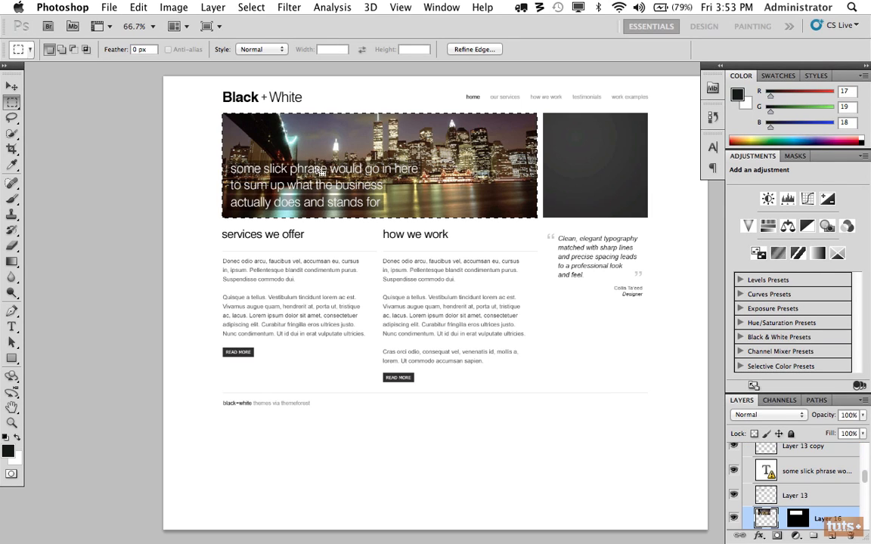
{"action": "mouse_move", "coordinate": [405, 165]}
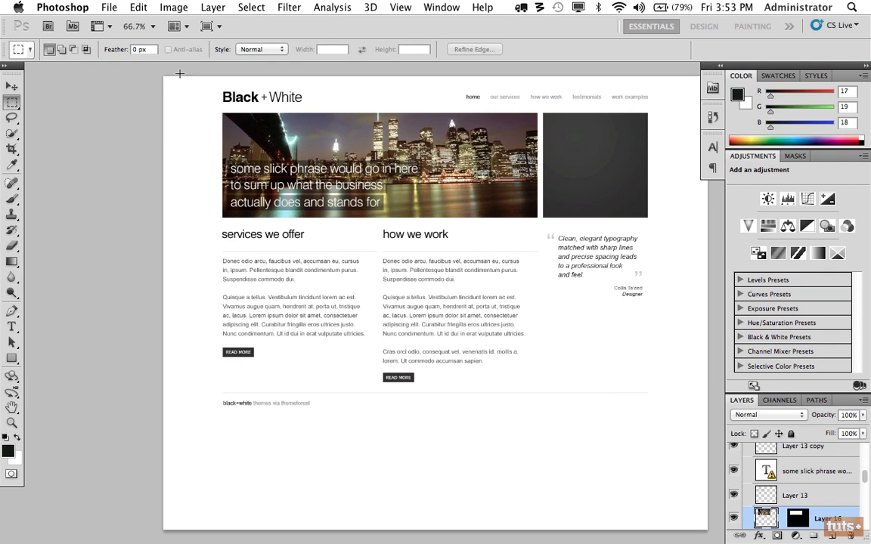
{"action": "mouse_move", "coordinate": [146, 48]}
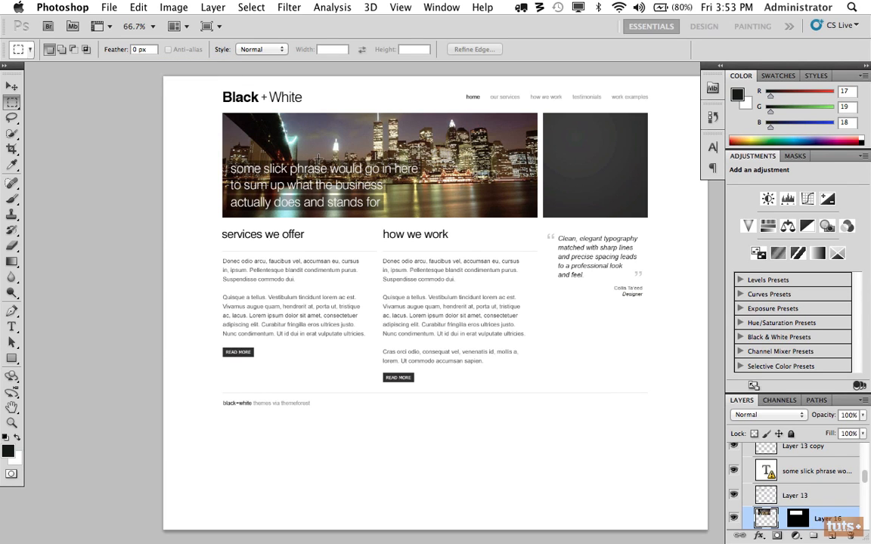
{"action": "mouse_move", "coordinate": [158, 51]}
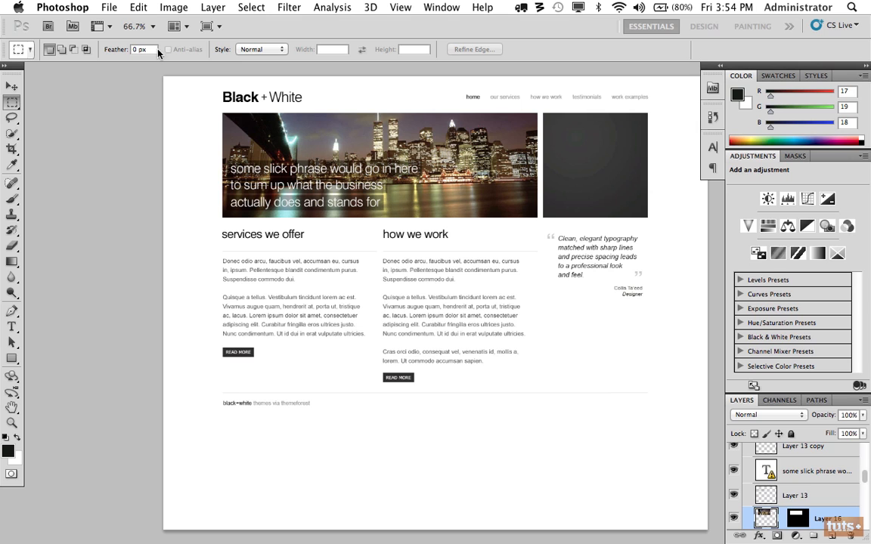
Open the city skyline banner image from the img folder in Photoshop.
{"action": "left_click", "coordinate": [109, 6]}
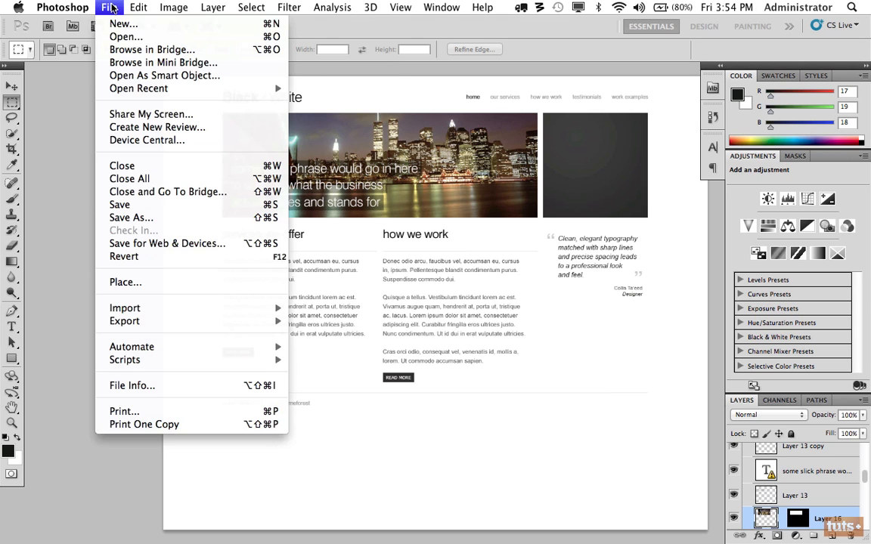
{"action": "left_click", "coordinate": [126, 36]}
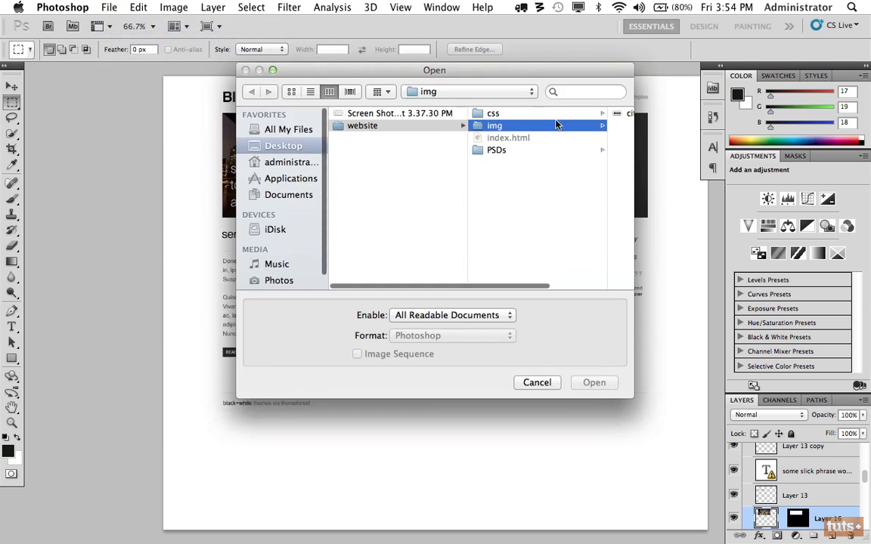
{"action": "left_click", "coordinate": [594, 381]}
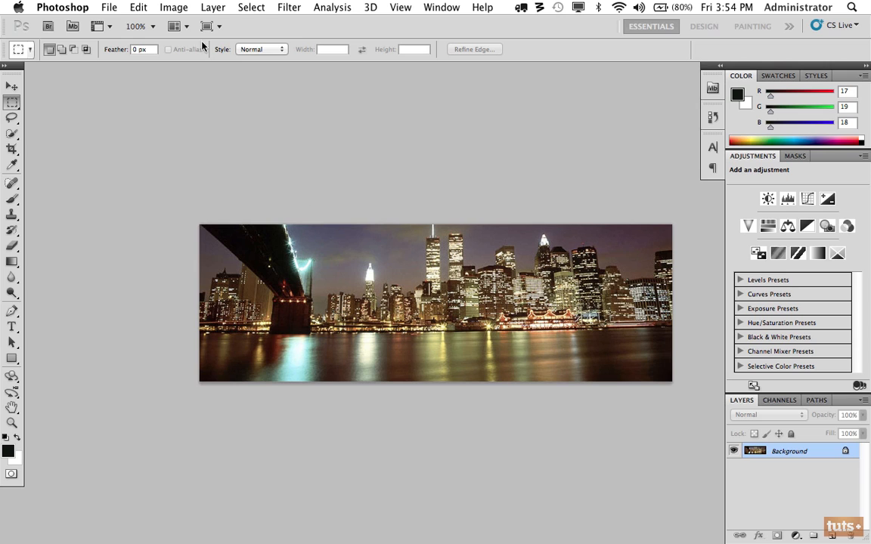
Check the image's width in pixels in the Image Size dialog.
{"action": "left_click", "coordinate": [174, 6]}
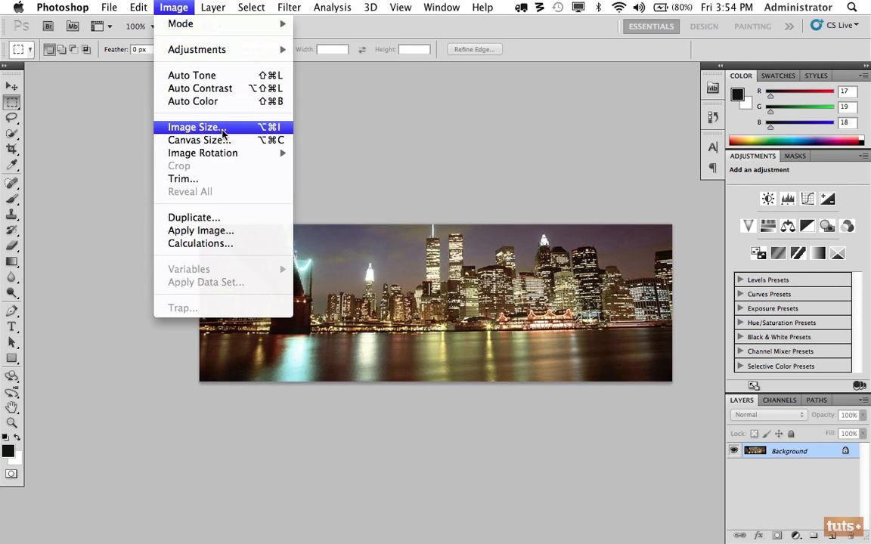
{"action": "left_click", "coordinate": [195, 127]}
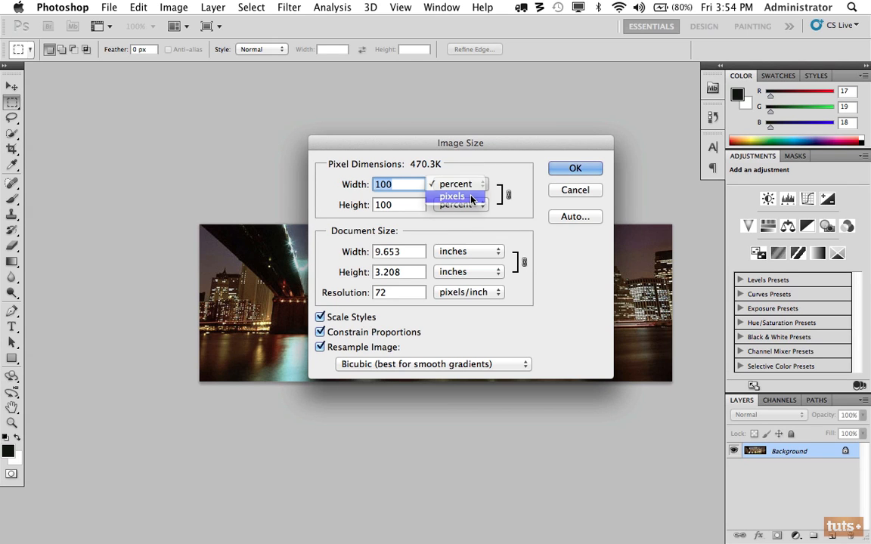
{"action": "left_click", "coordinate": [451, 197]}
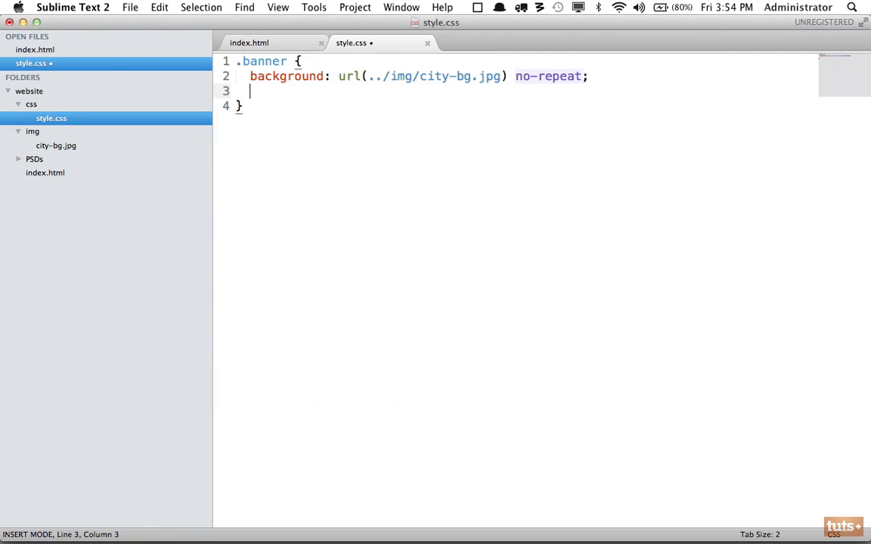
Give the .banner rule a width of 695px in style.css.
{"action": "type", "text": "width: 695"}
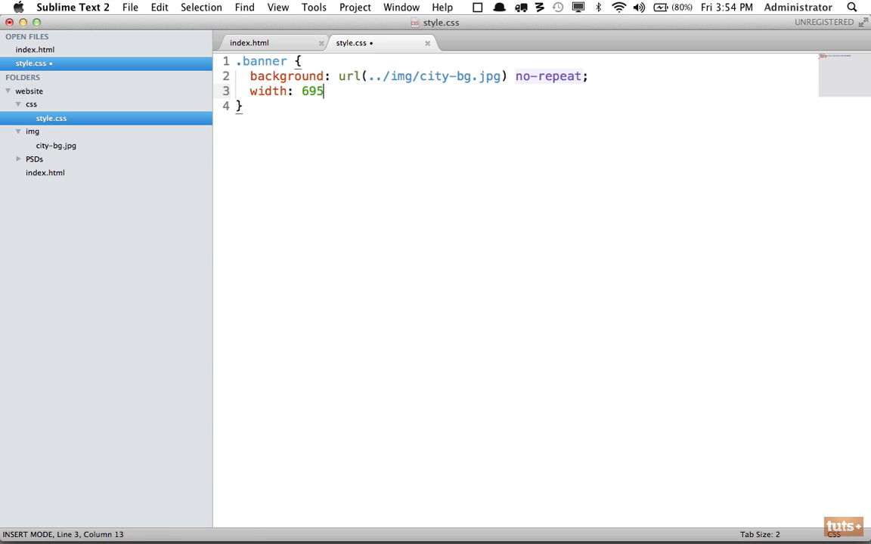
{"action": "type", "text": "px;"}
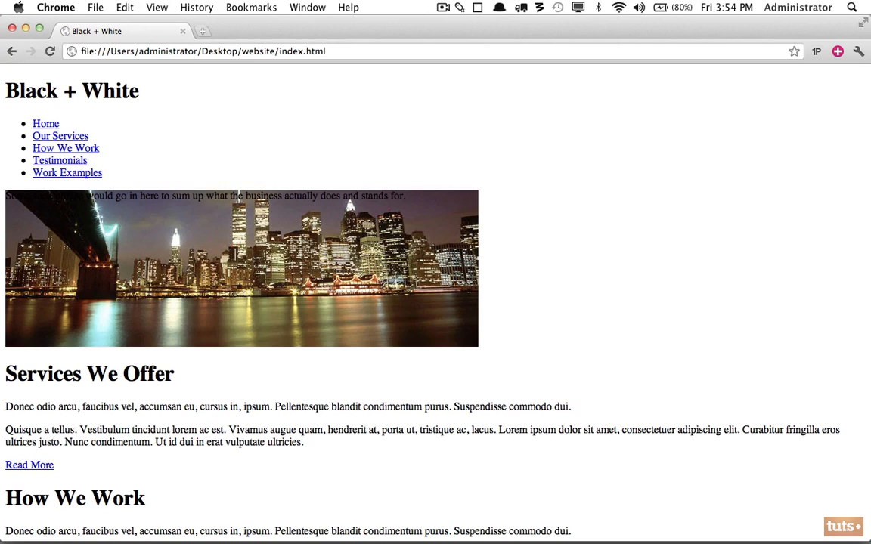
{"action": "mouse_move", "coordinate": [243, 224]}
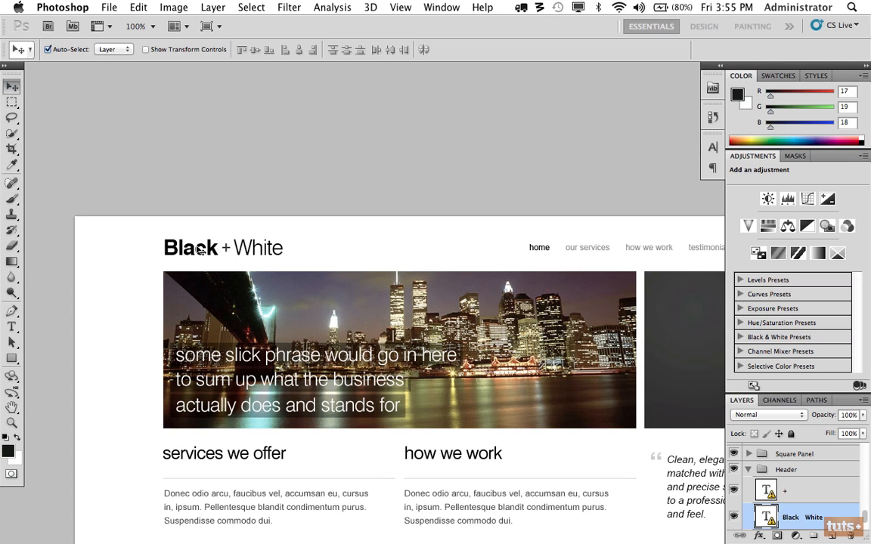
Copy the logo layer and create a new blank document for it.
{"action": "left_click", "coordinate": [765, 517]}
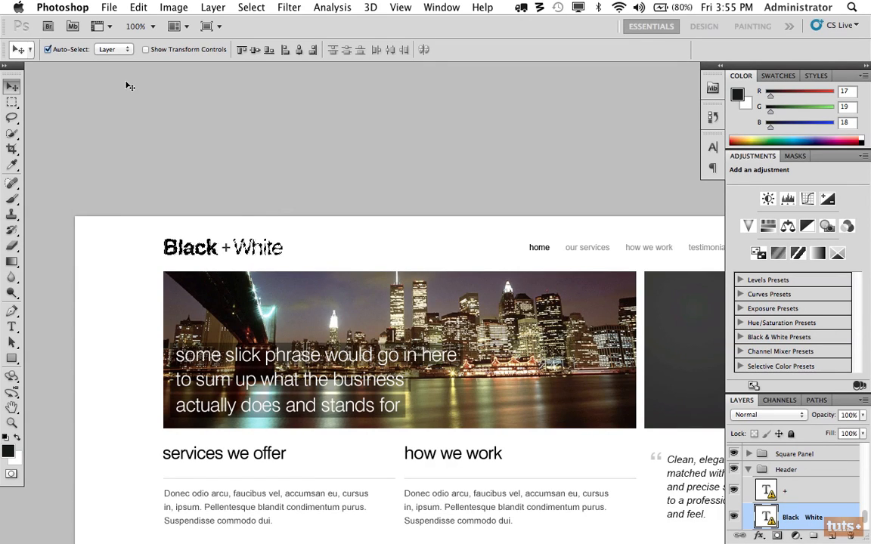
{"action": "left_click", "coordinate": [109, 6]}
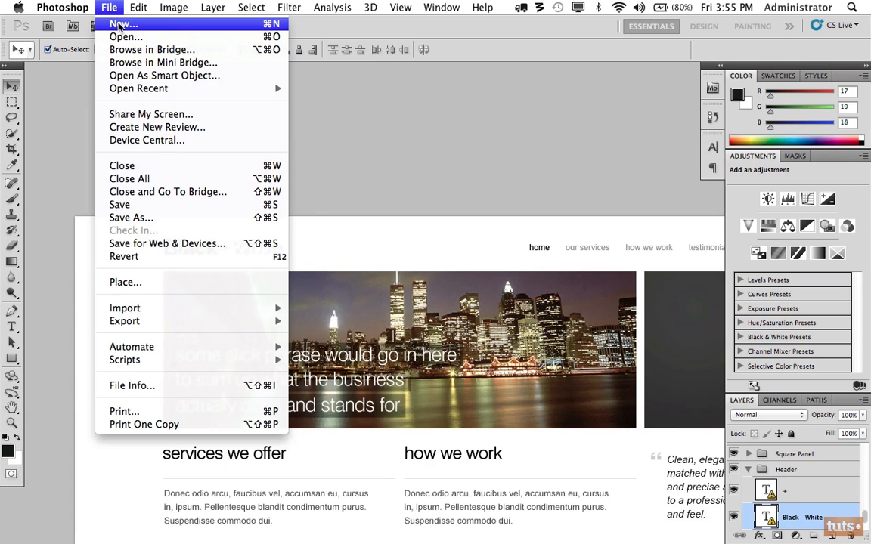
{"action": "left_click", "coordinate": [399, 156]}
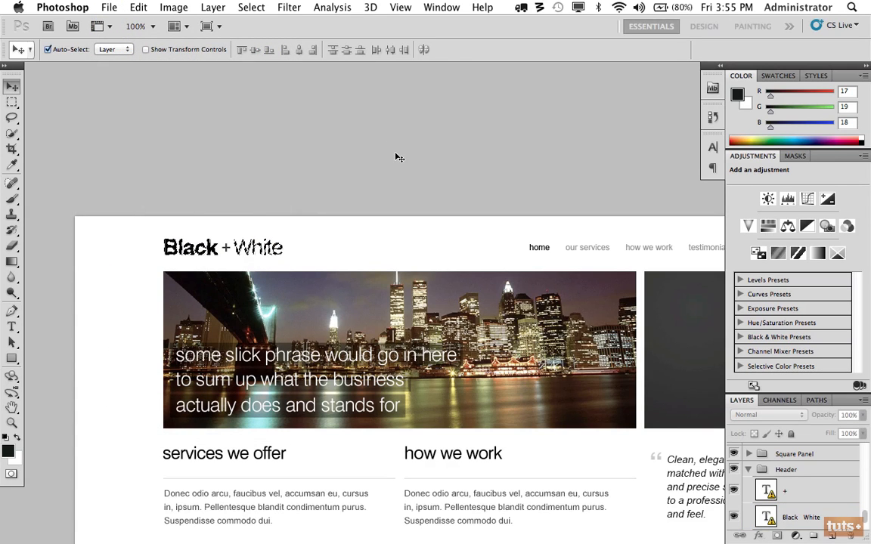
{"action": "left_click", "coordinate": [108, 6]}
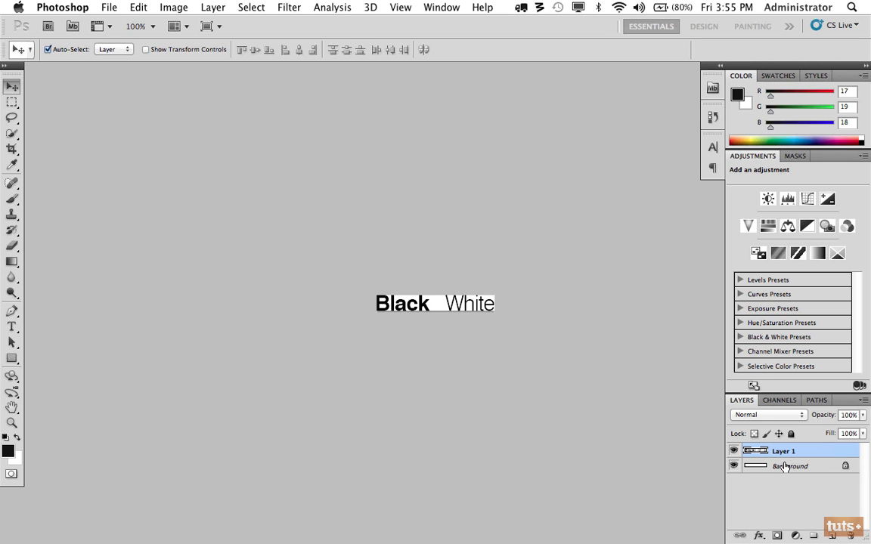
{"action": "mouse_move", "coordinate": [709, 418]}
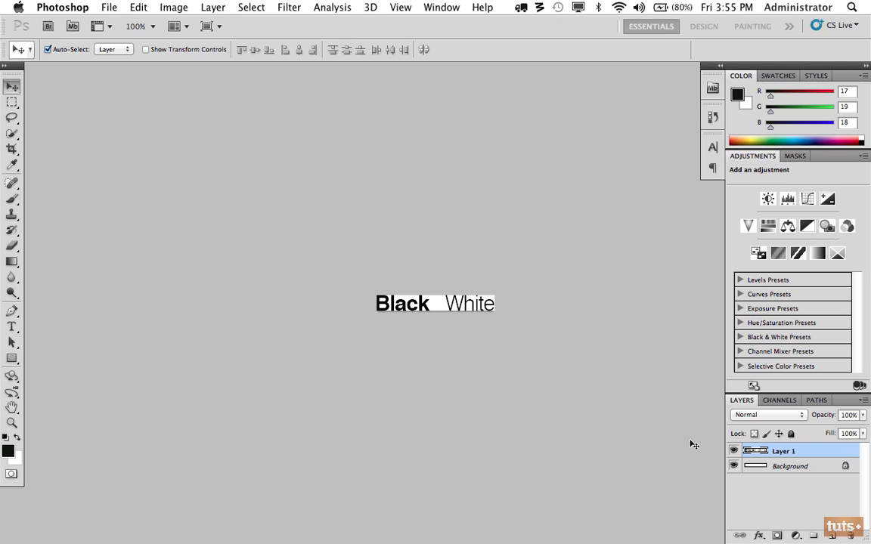
Paste the logo and hide the white Background layer so it sits on transparency.
{"action": "left_click", "coordinate": [732, 466]}
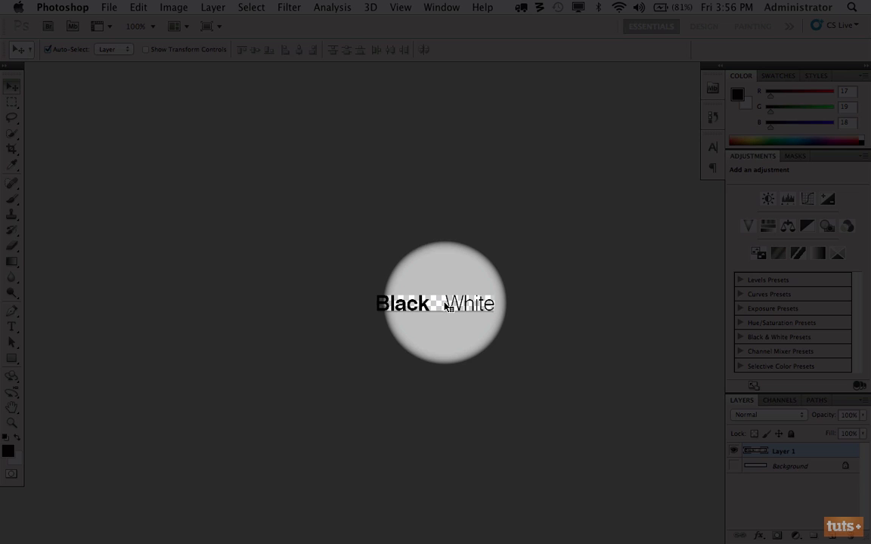
{"action": "left_click", "coordinate": [109, 6]}
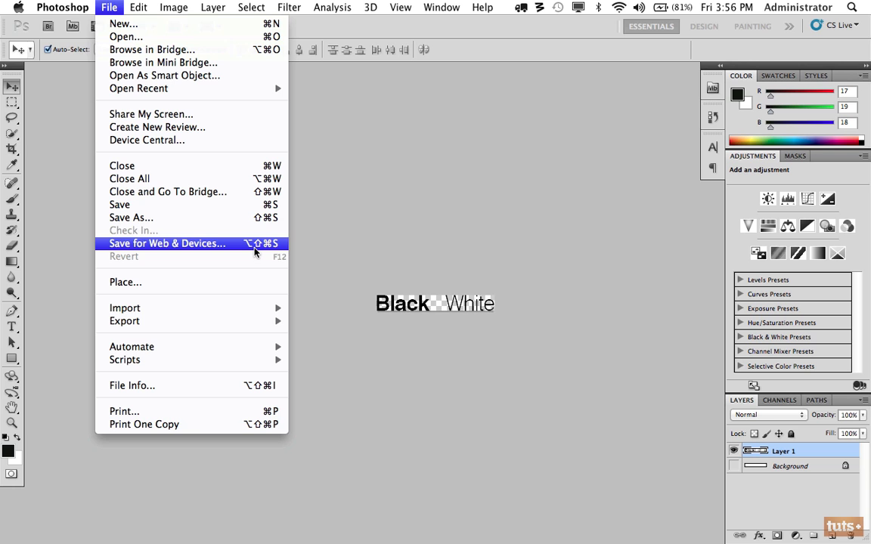
Export the logo via Save for Web & Devices as PNG-24 named logo.png in the img folder.
{"action": "left_click", "coordinate": [166, 242]}
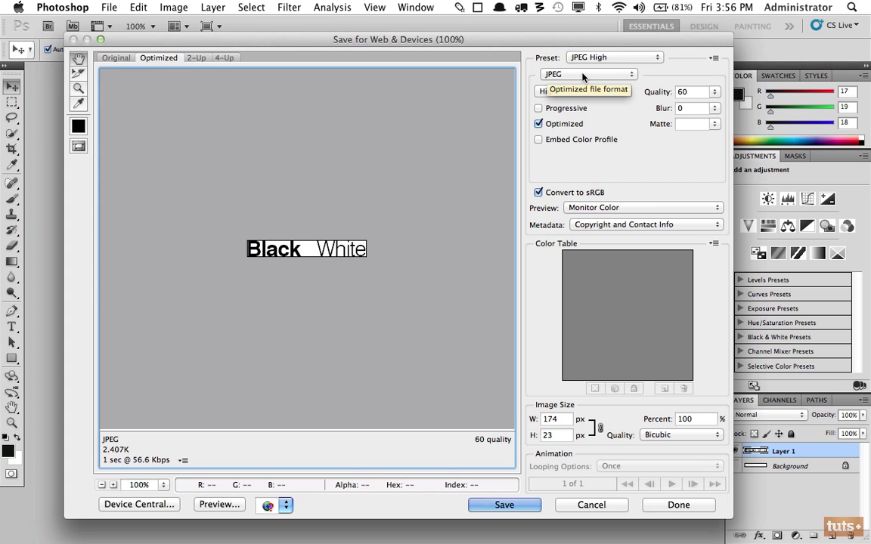
{"action": "left_click", "coordinate": [588, 74]}
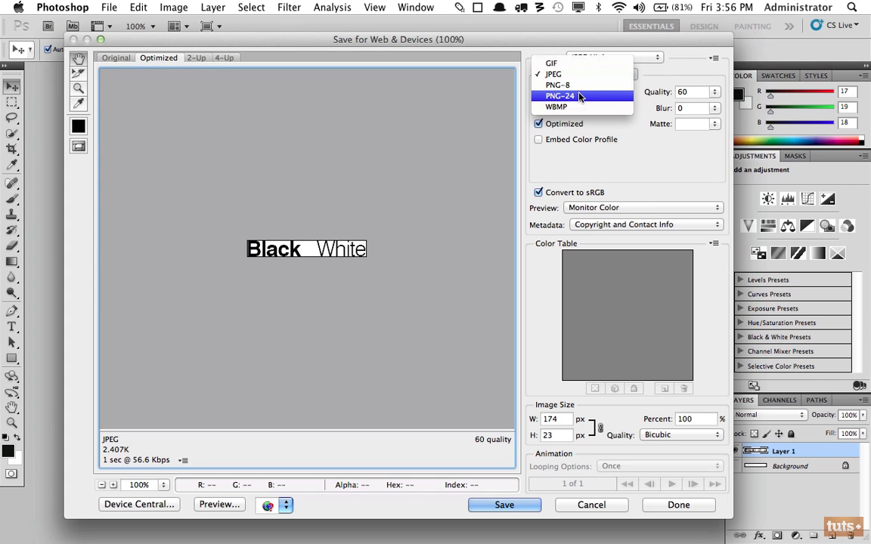
{"action": "left_click", "coordinate": [560, 95]}
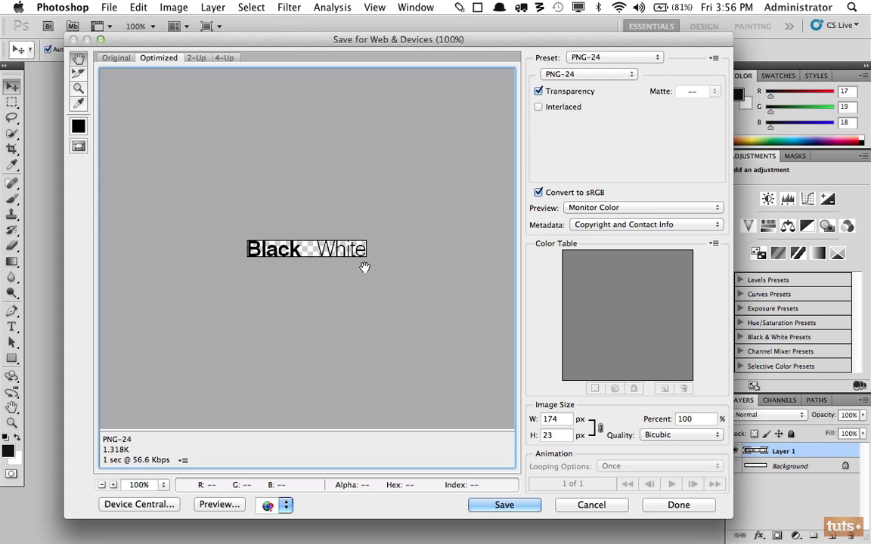
{"action": "left_click", "coordinate": [505, 505]}
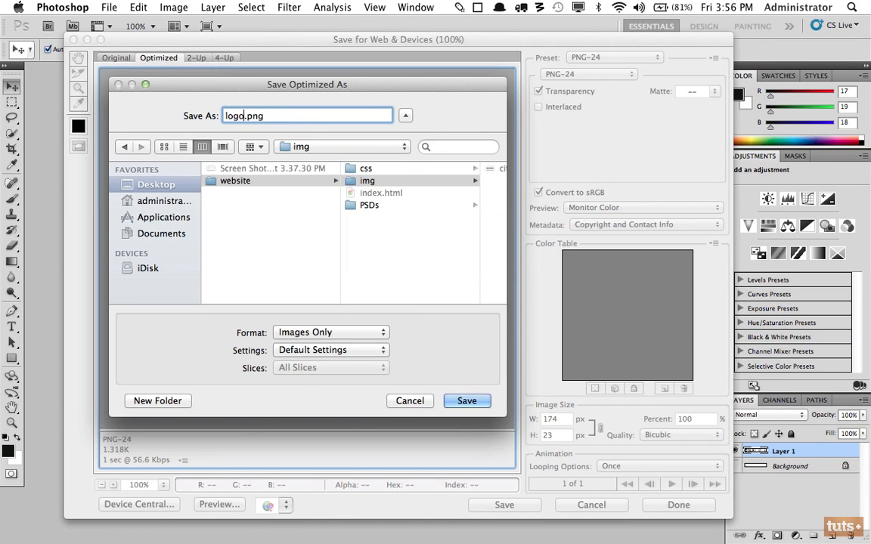
{"action": "left_click", "coordinate": [465, 401]}
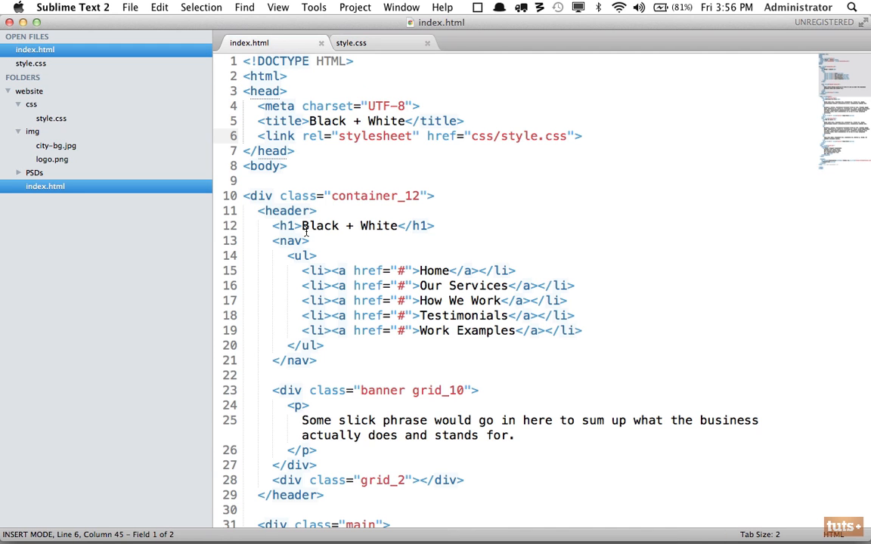
Start a header h1 rule in style.css with background url(../img/logo.png).
{"action": "left_click_drag", "start_coordinate": [301, 225], "coordinate": [399, 225]}
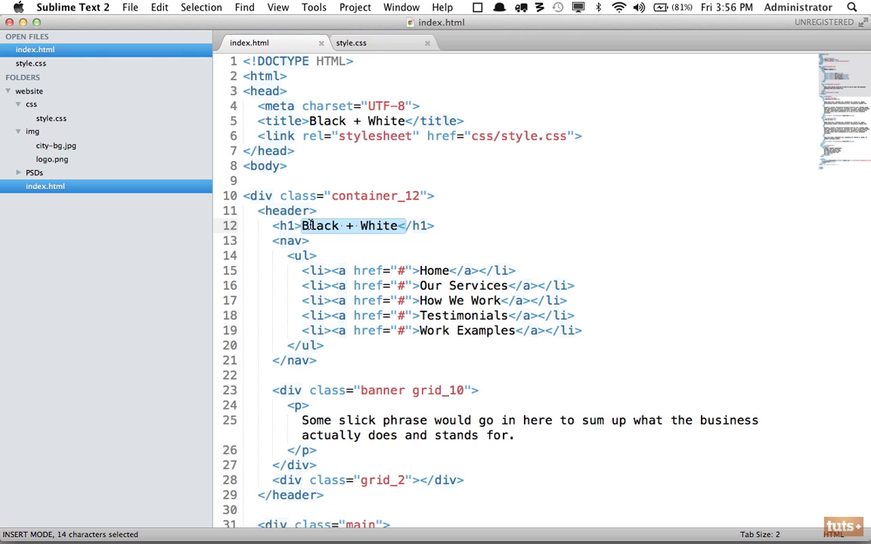
{"action": "left_click", "coordinate": [351, 42]}
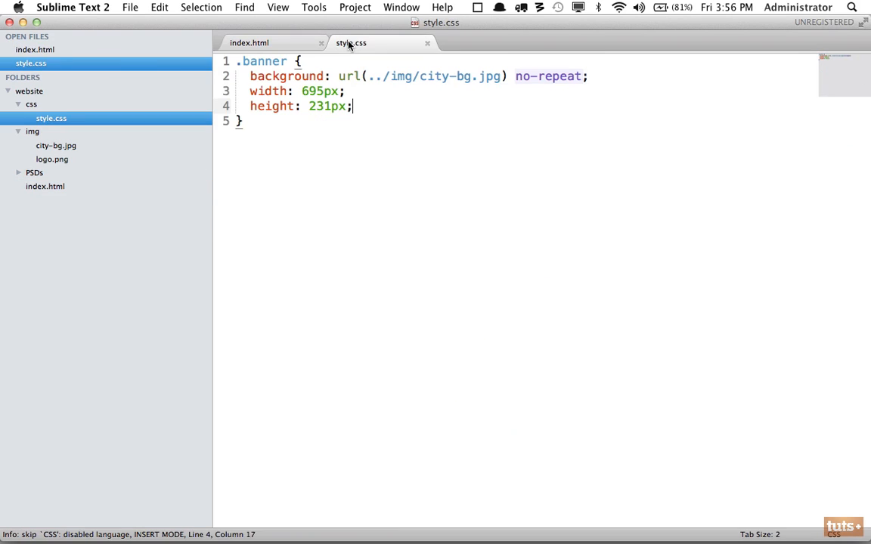
{"action": "type", "text": "header h1 {"}
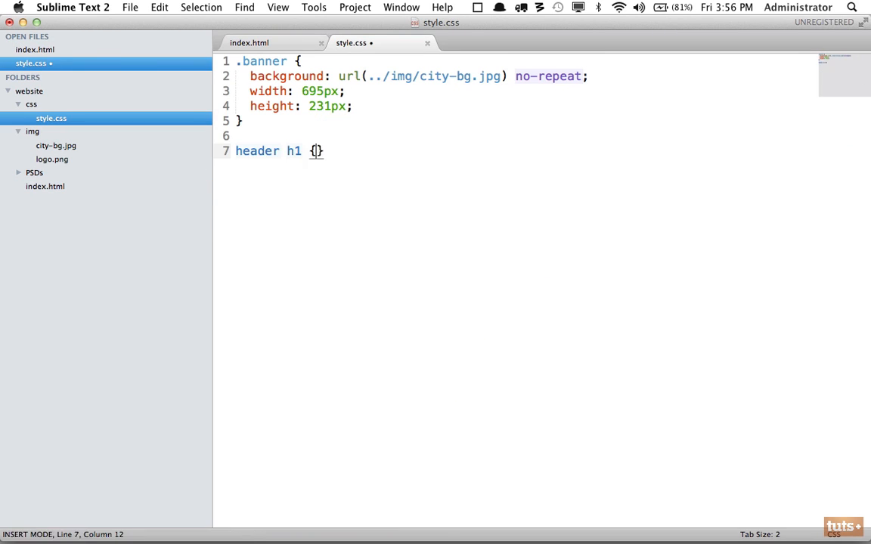
{"action": "type", "text": "background: url"}
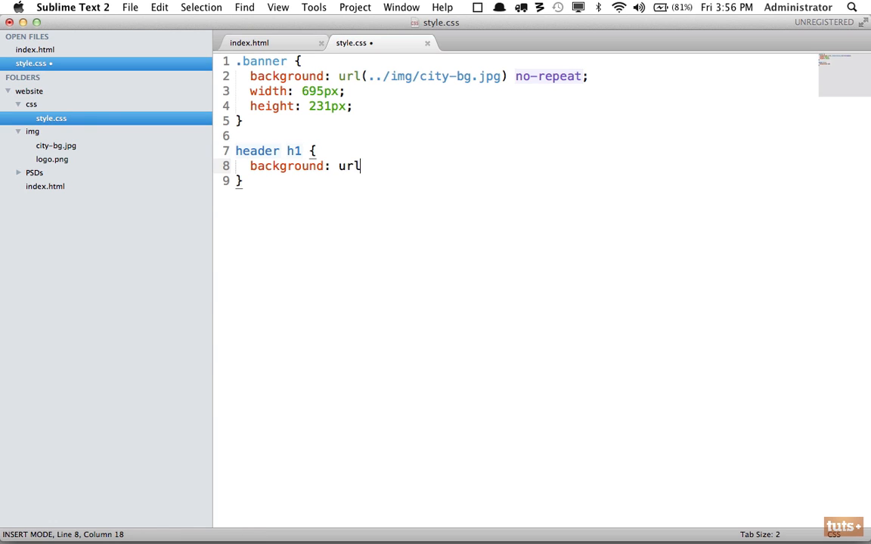
{"action": "type", "text": "(../img/logo.png);"}
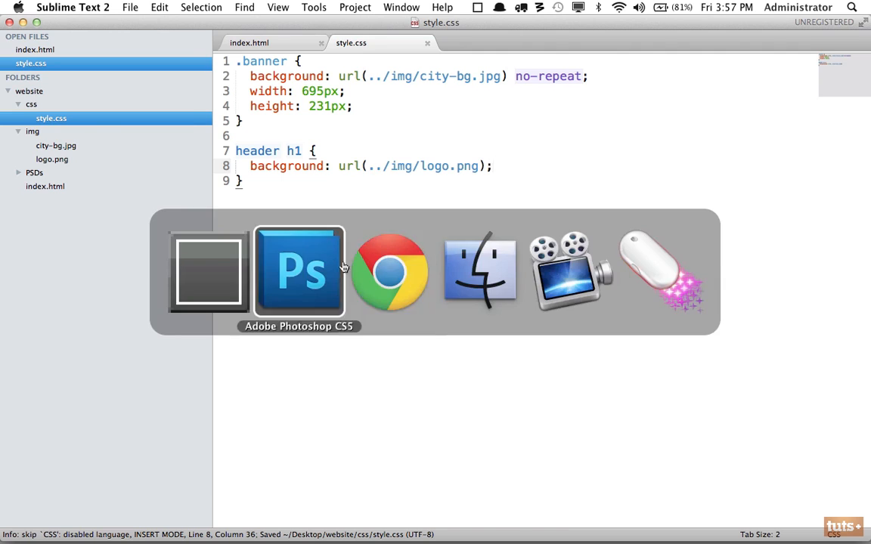
Add no-repeat to the background and a text-indent of -9999px to hide the heading text.
{"action": "left_click", "coordinate": [390, 271]}
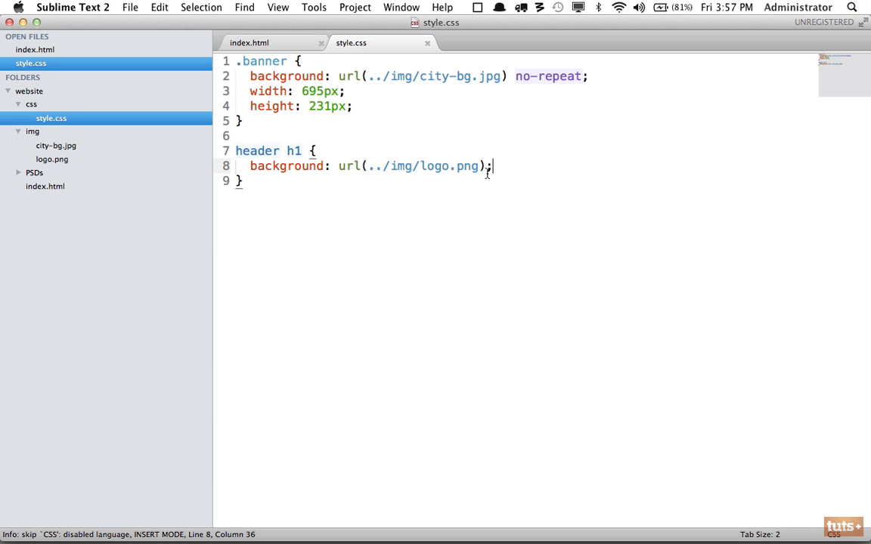
{"action": "type", "text": "no-repeat"}
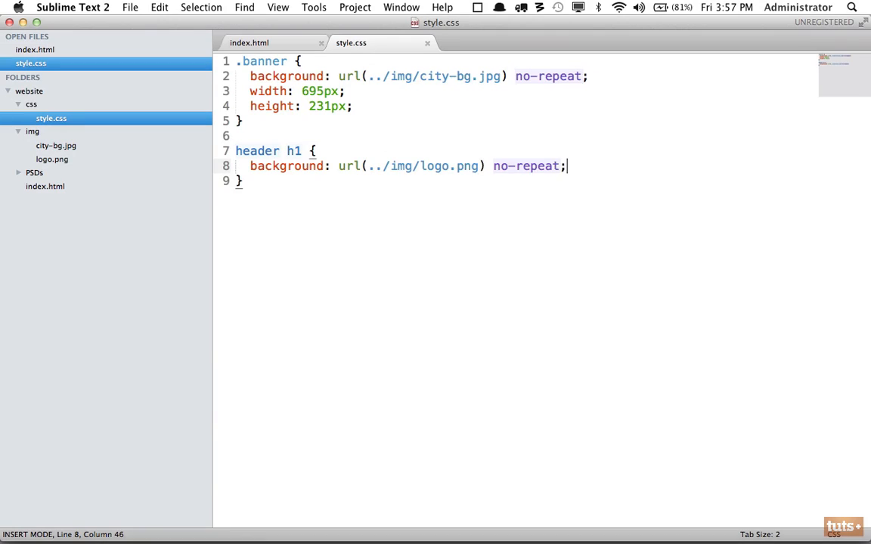
{"action": "type", "text": "text-indent: -9999"}
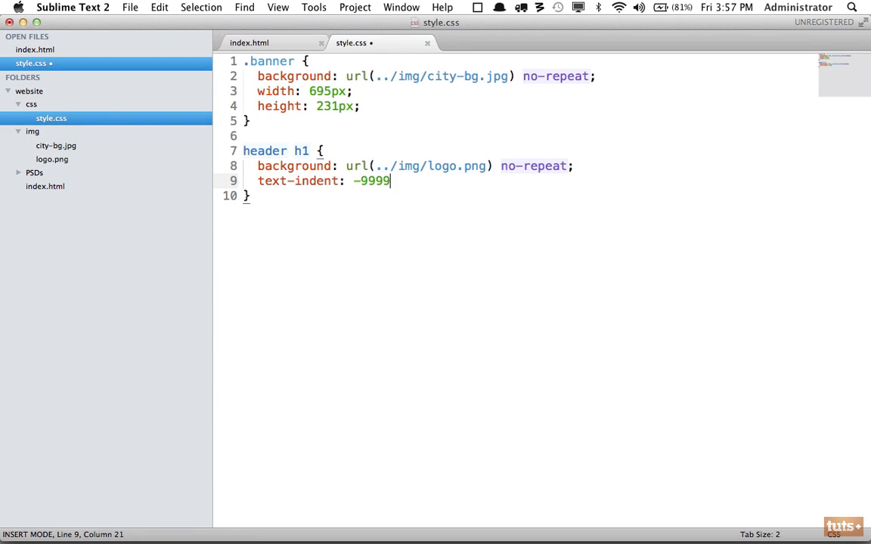
{"action": "type", "text": "px;"}
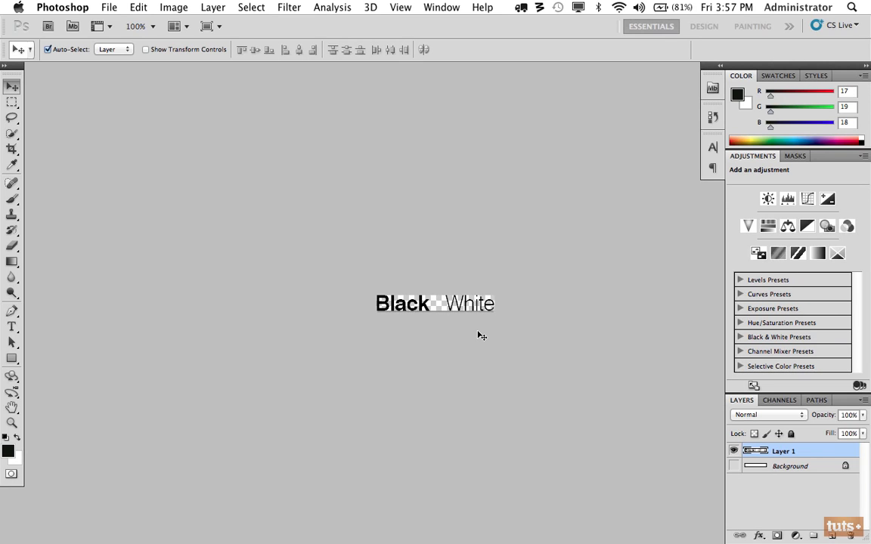
Read the logo's 174 by 23 pixel size in Image Size, then cancel back to the mockup.
{"action": "left_click", "coordinate": [174, 6]}
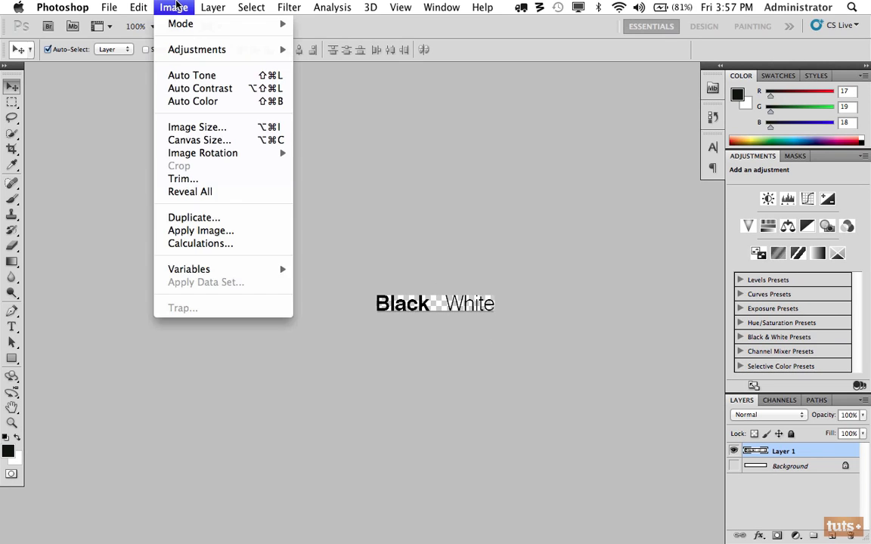
{"action": "mouse_move", "coordinate": [197, 127]}
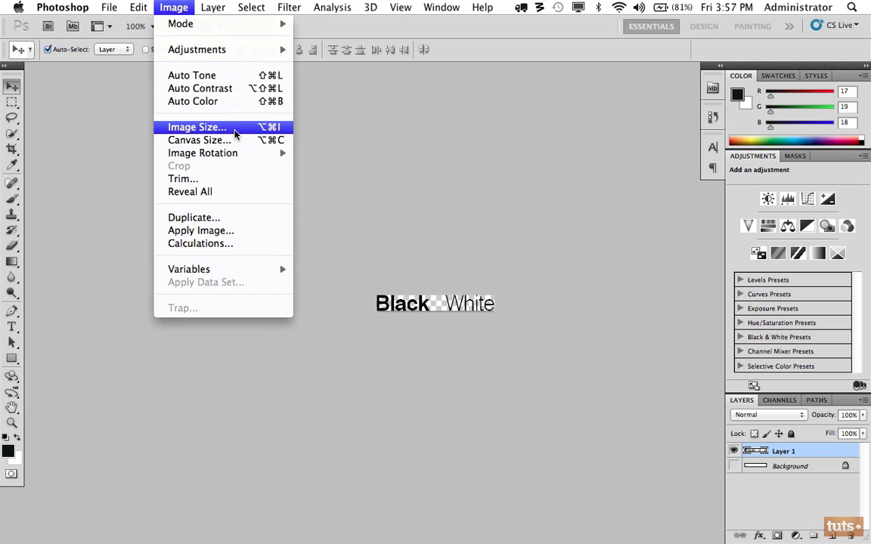
{"action": "mouse_move", "coordinate": [278, 133]}
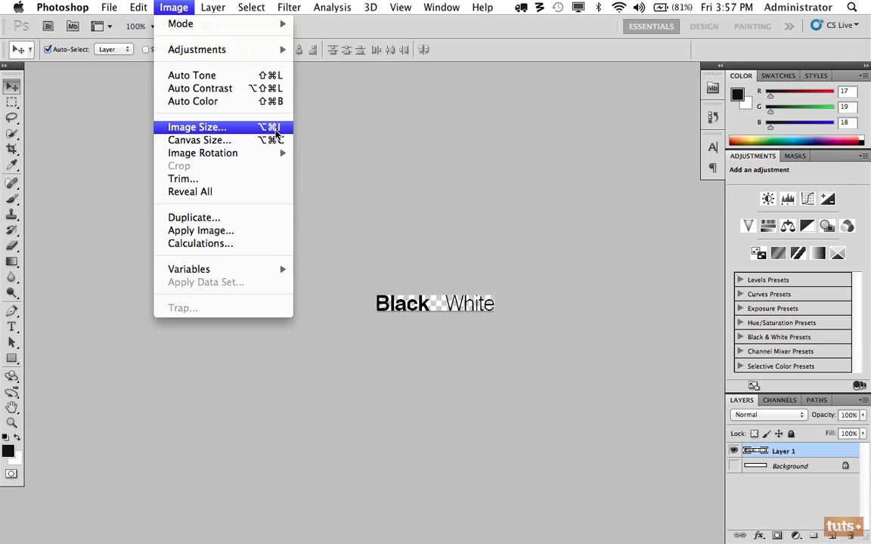
{"action": "left_click", "coordinate": [197, 127]}
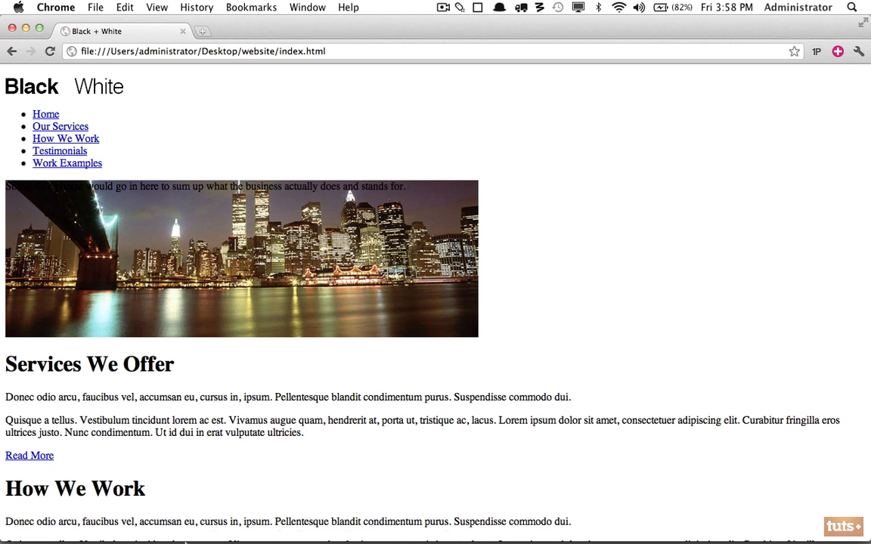
{"action": "left_click", "coordinate": [496, 526]}
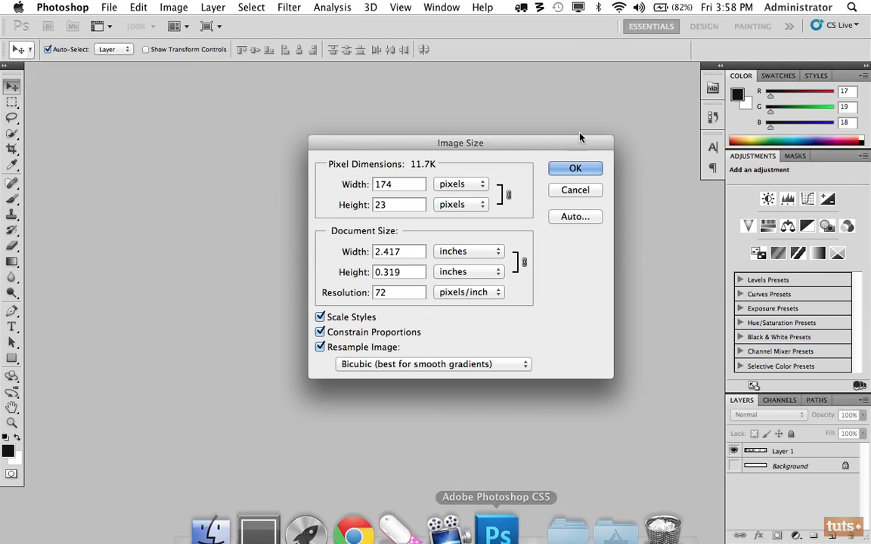
{"action": "left_click", "coordinate": [575, 168]}
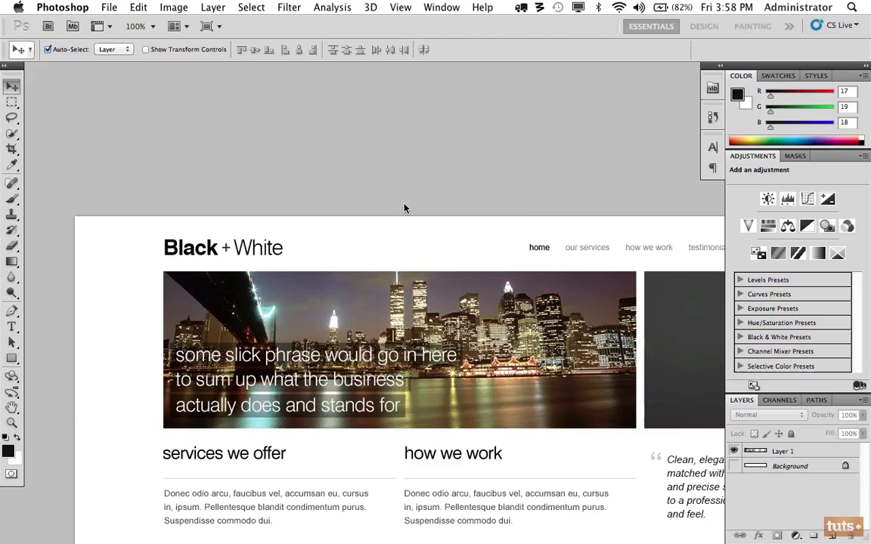